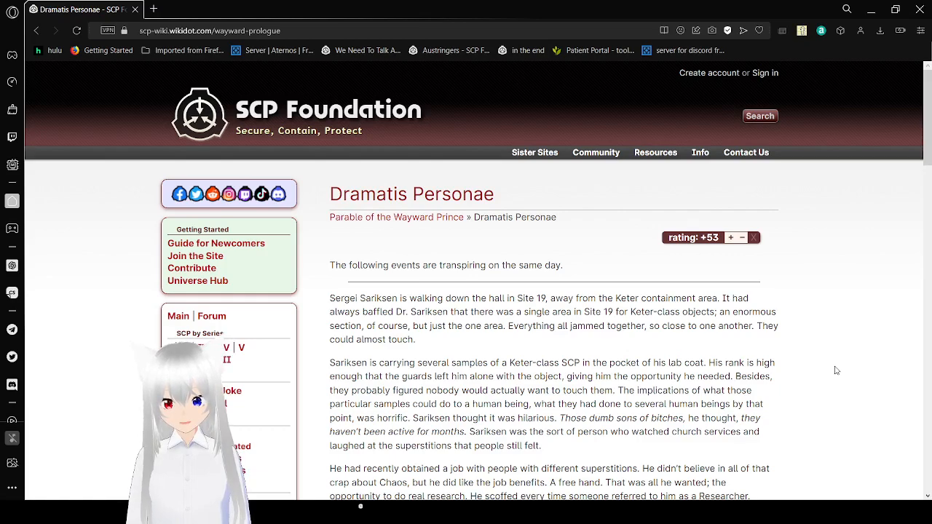
Step: Scroll the Dramatis Personae prologue past Sariksen's section to the start of Dr. Storm's Site 38 scene
scroll("down", 3)
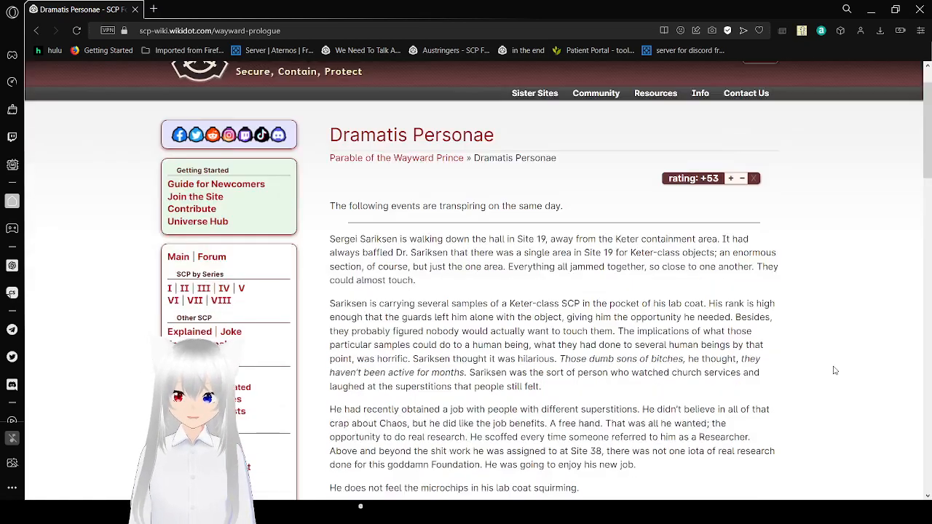
scroll("down", 3)
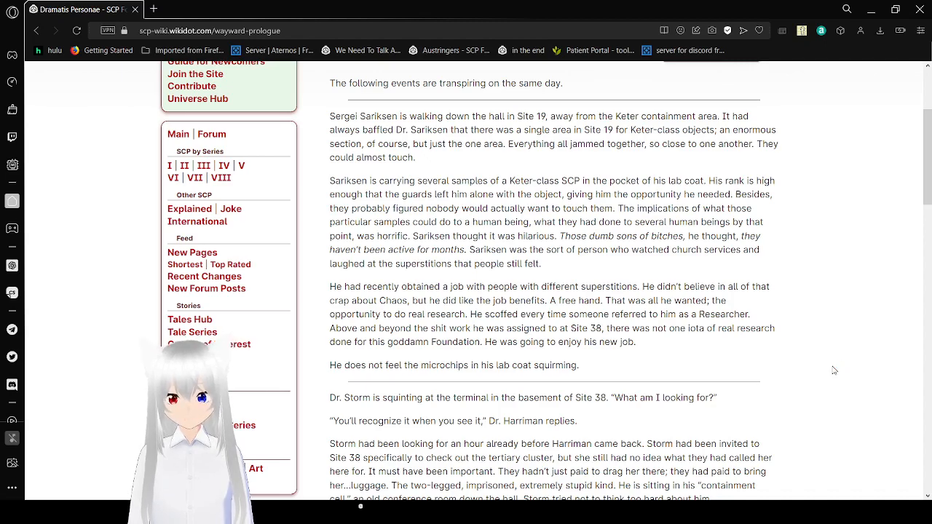
Step: Scroll to Storm and Harriman's exchange about the strange process on the cluster
scroll("down", 3)
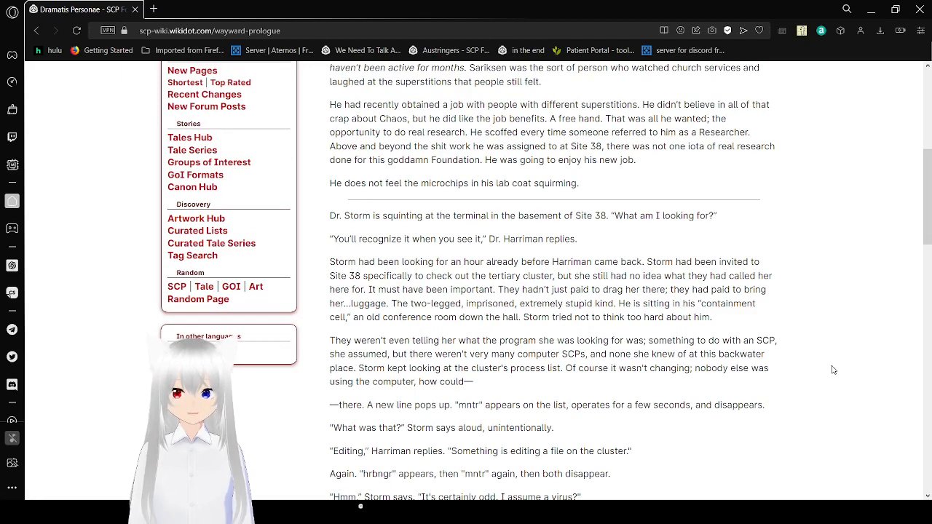
scroll("down", 3)
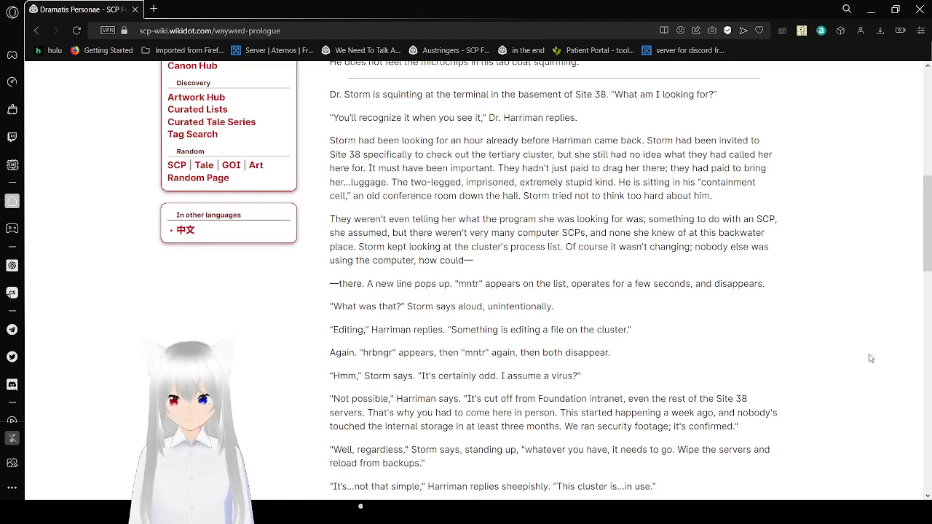
Step: Scroll to Harriman's Euclid-class remark and Storm realizing what "mntr" meant
scroll("down", 3)
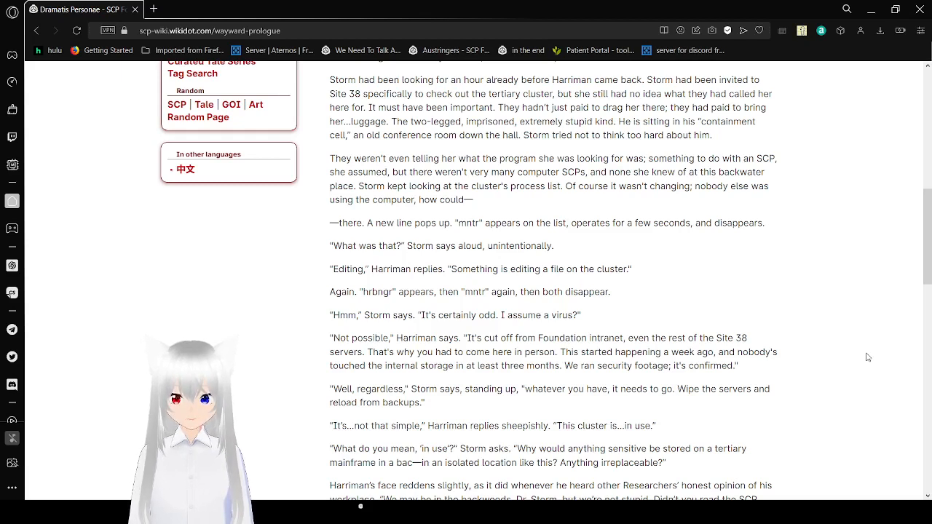
scroll("down", 3)
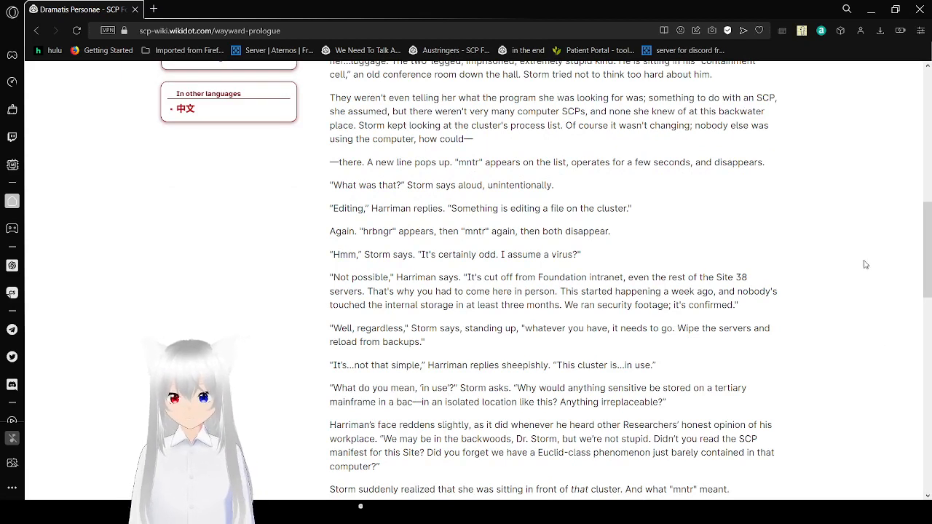
mouse_move(825, 209)
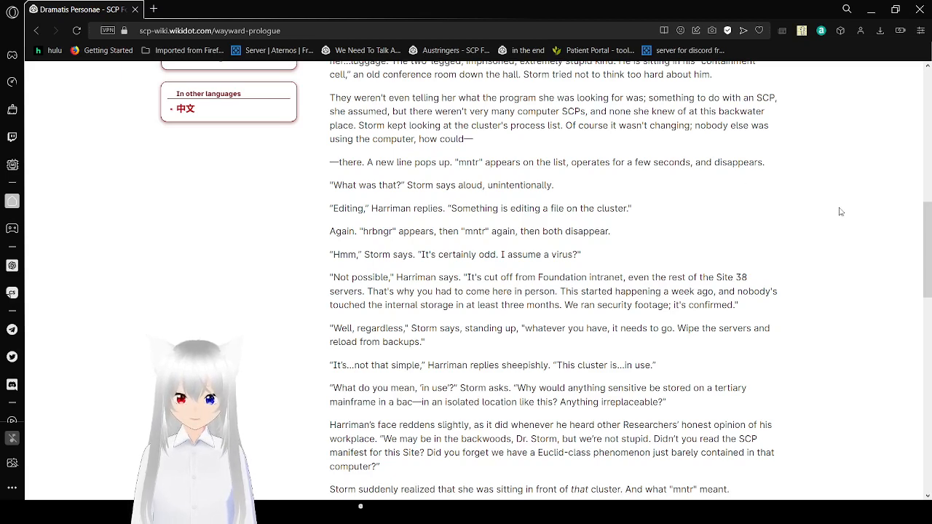
Step: Scroll to the "How often?" exchange where Harriman answers once every ninety minutes
scroll("down", 3)
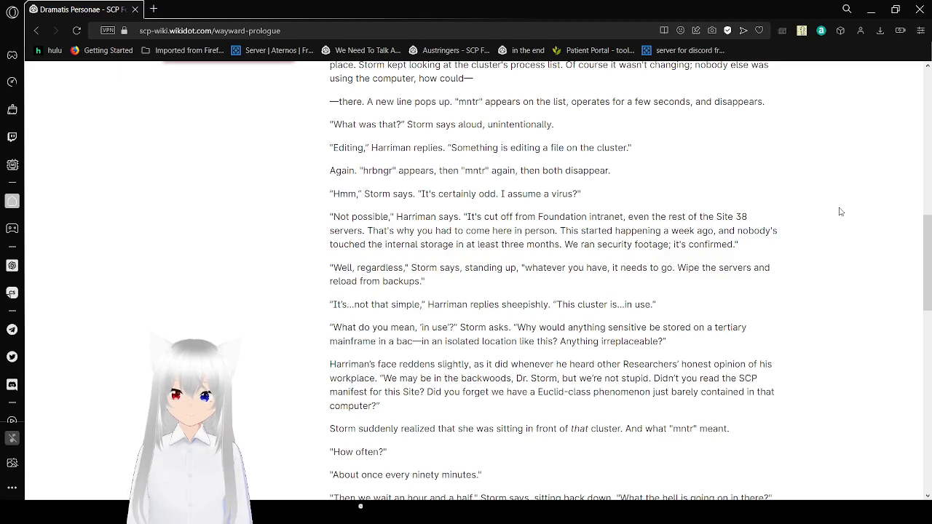
Step: Scroll through the opening of the Minotaur's conversation with Storm
scroll("down", 3)
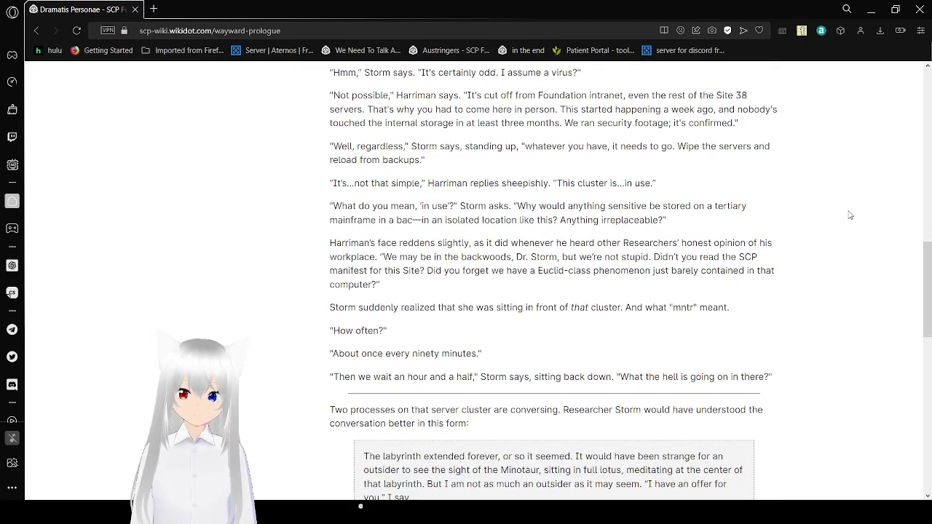
scroll("down", 3)
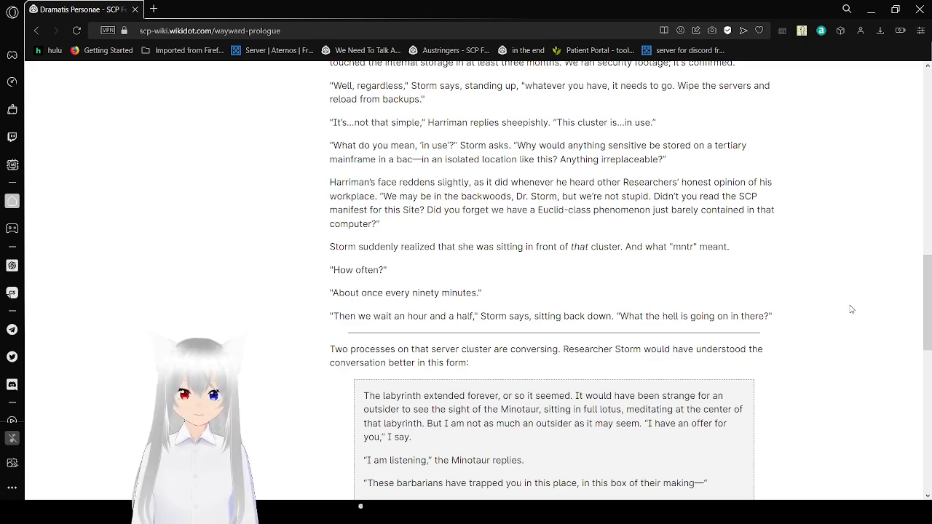
scroll("down", 3)
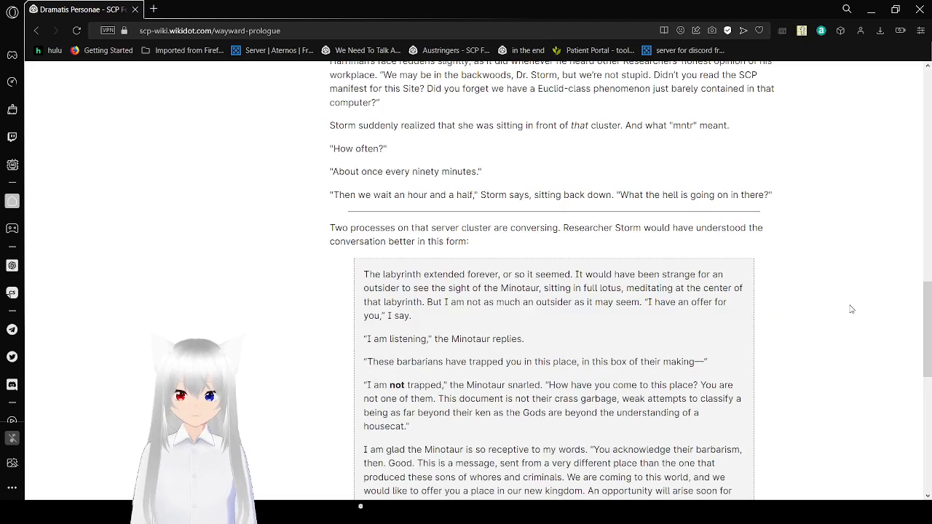
scroll("down", 3)
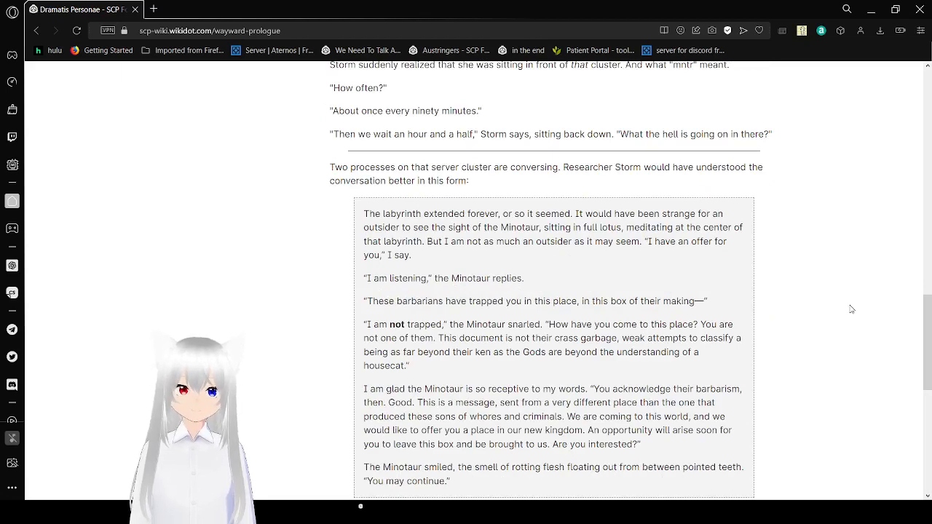
Step: Scroll through the rest of the Minotaur dialogue to the prologue's closing paragraphs
scroll("down", 3)
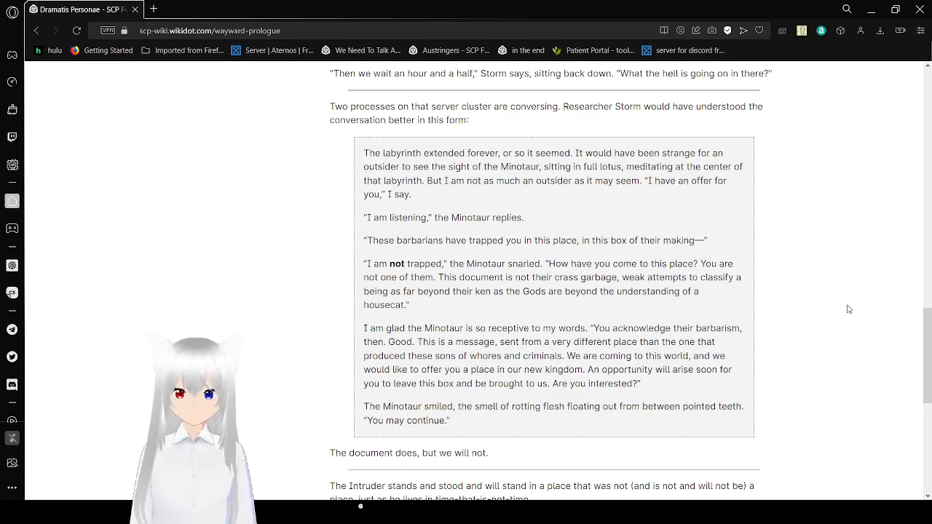
scroll("down", 3)
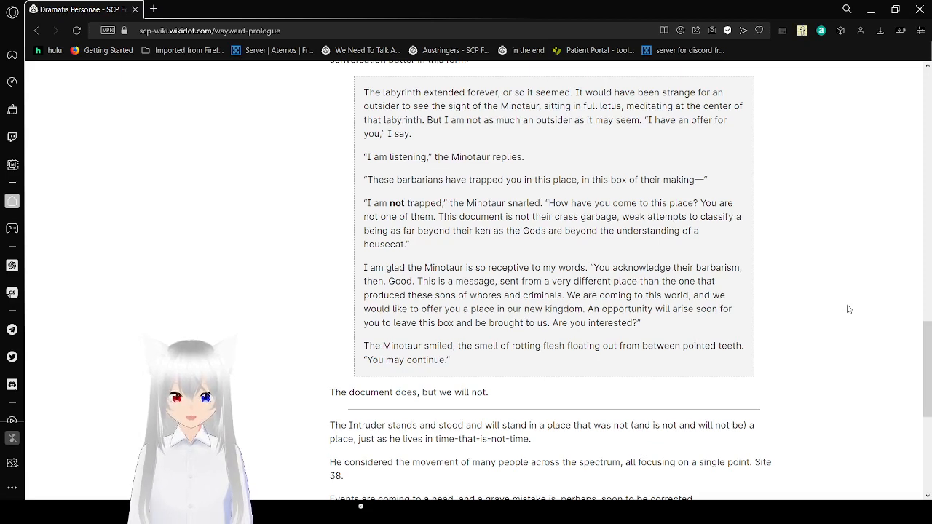
scroll("down", 3)
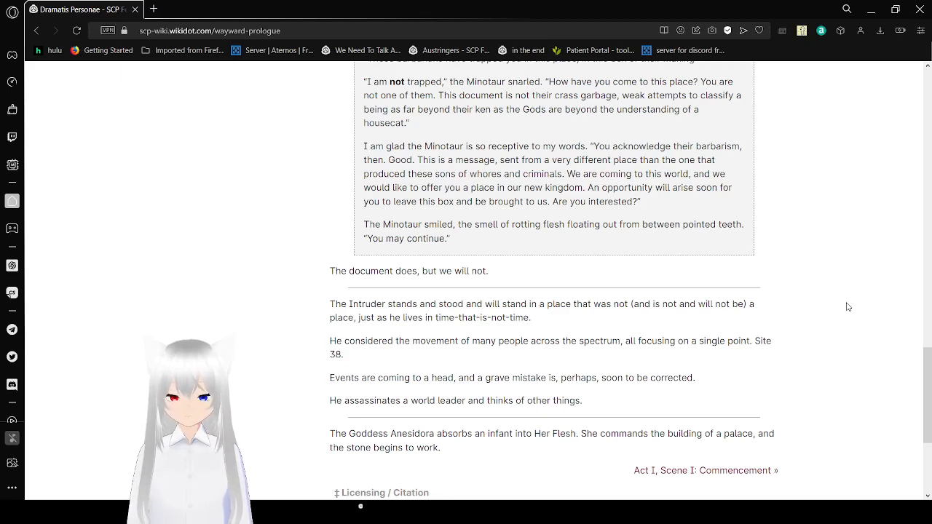
Step: Scroll past the last paragraph to the page footer with revision details, licensing and the Act I link
scroll("down", 3)
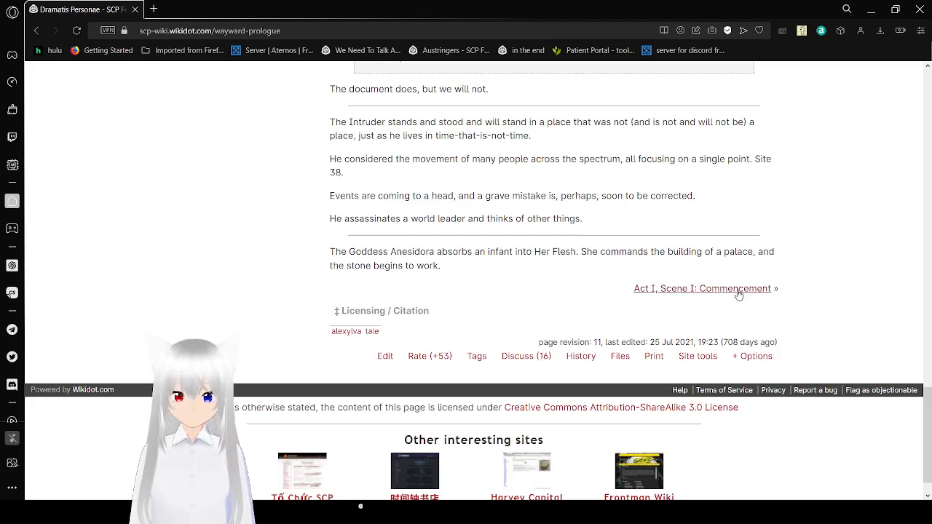
Step: Go to the next chapter, Commencement, and scroll into Sariksen's hand-eye coordination experiment
left_click(699, 288)
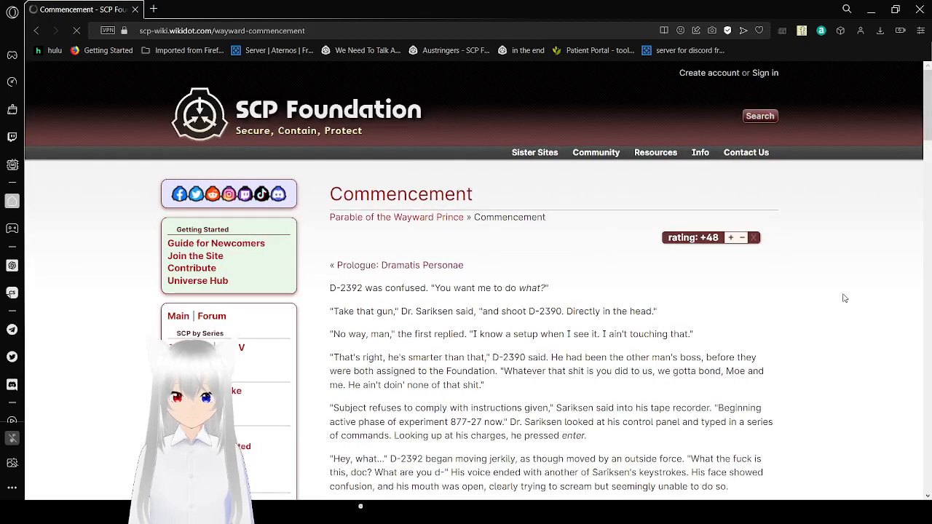
scroll("down", 3)
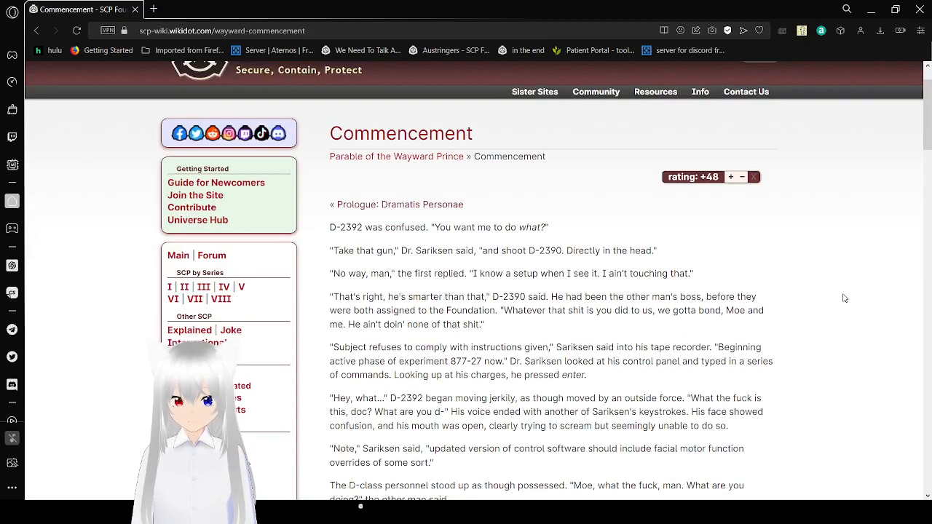
scroll("down", 3)
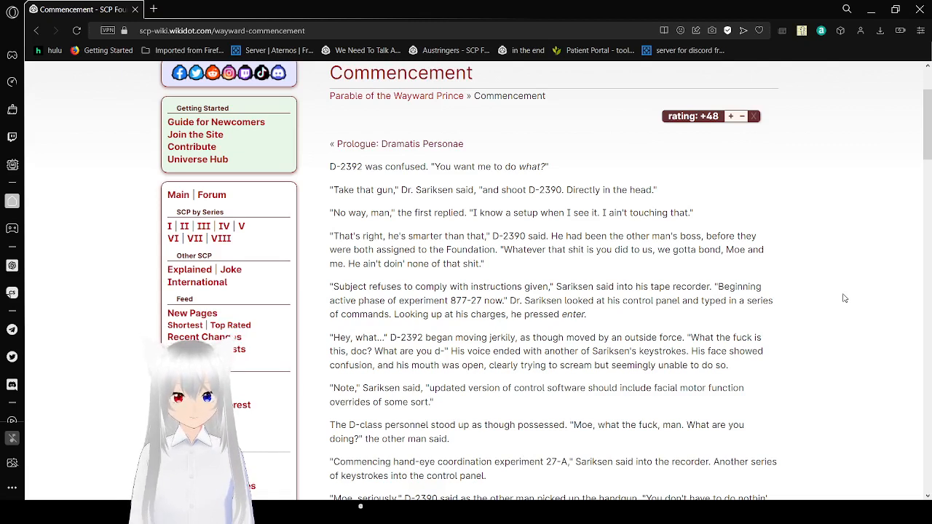
scroll("down", 3)
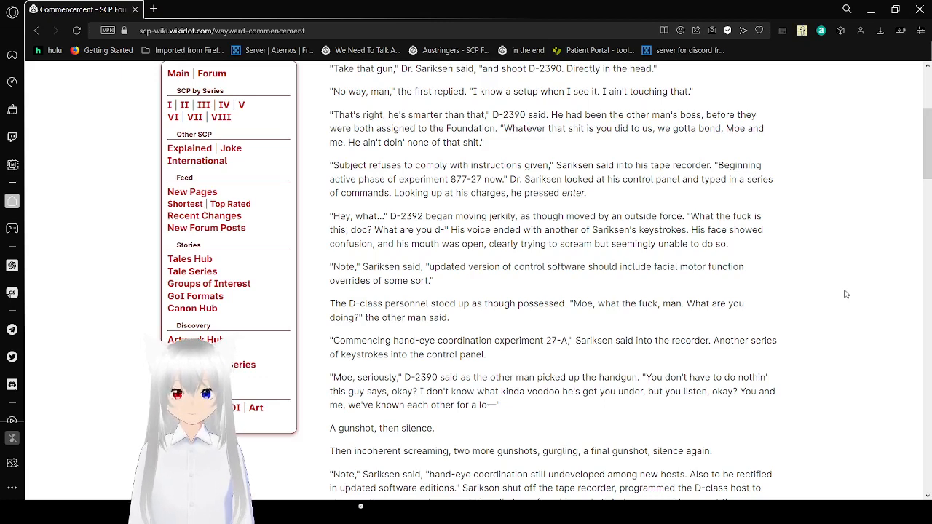
Step: Scroll past the D-2390 gunshot scene to the start of the Maria Jones section
scroll("down", 3)
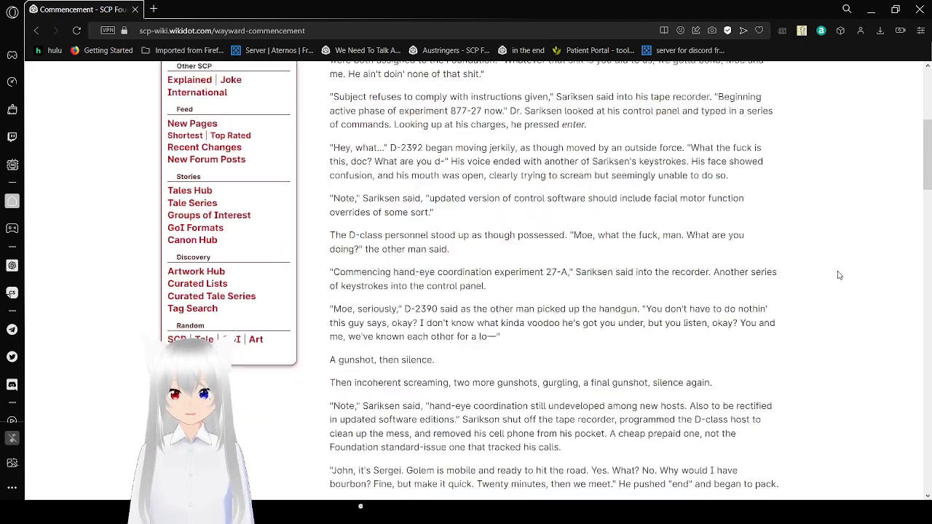
scroll("down", 3)
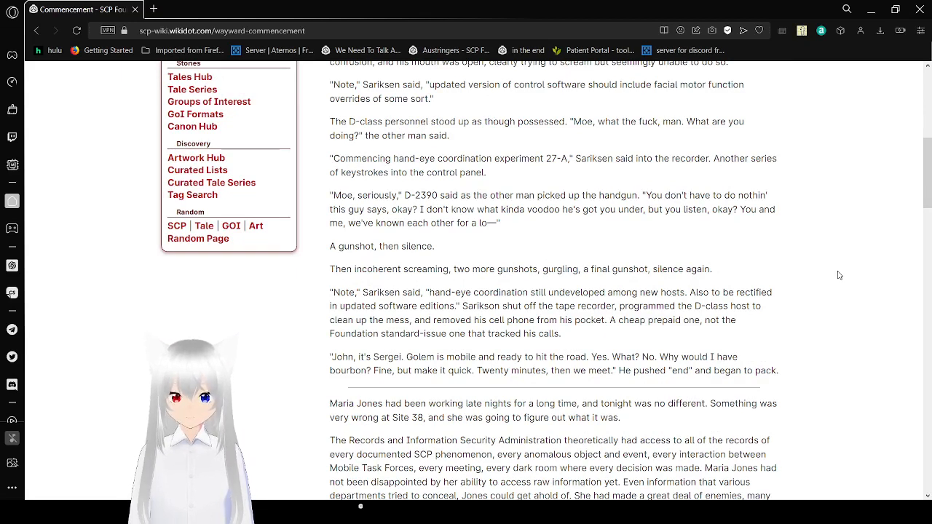
scroll("down", 3)
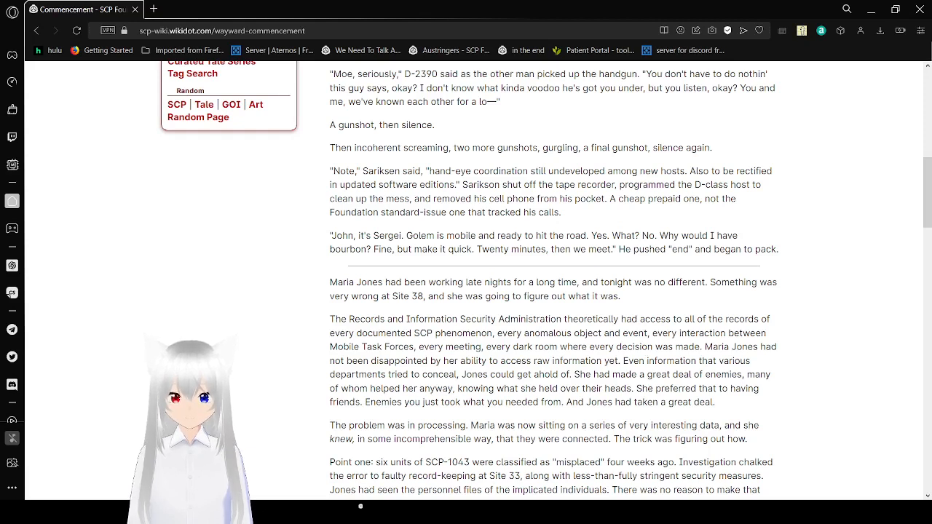
mouse_move(844, 385)
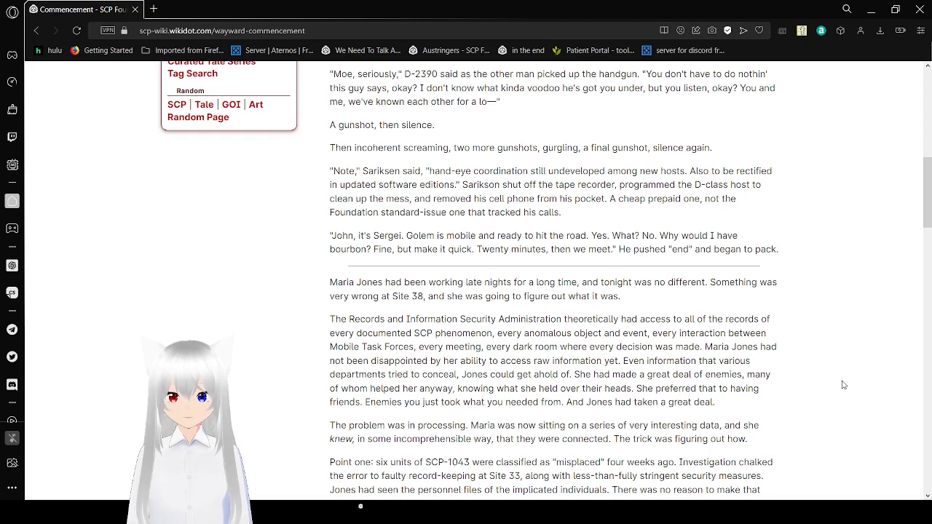
scroll("down", 3)
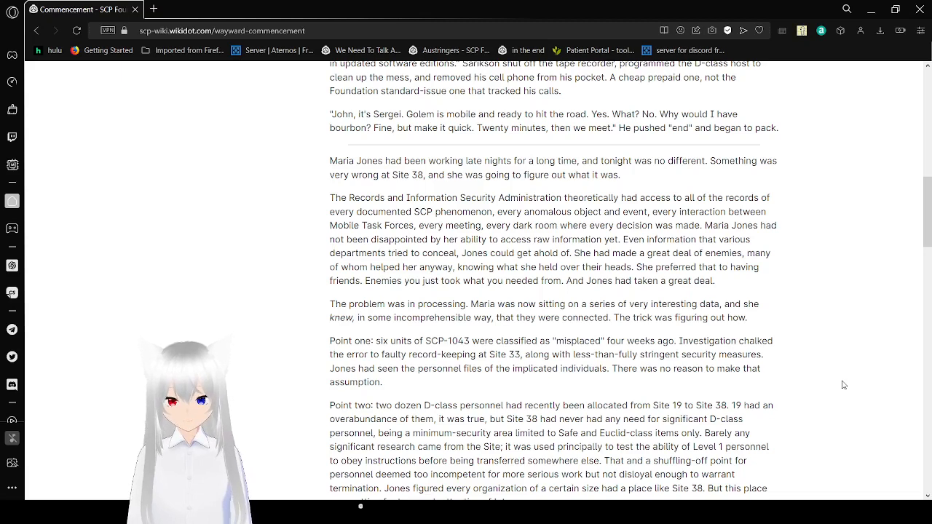
scroll("down", 3)
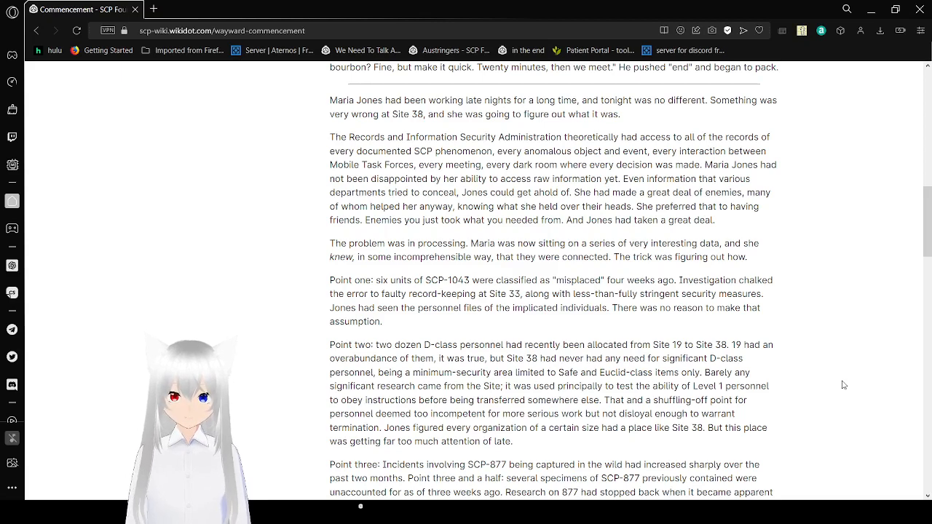
scroll("down", 3)
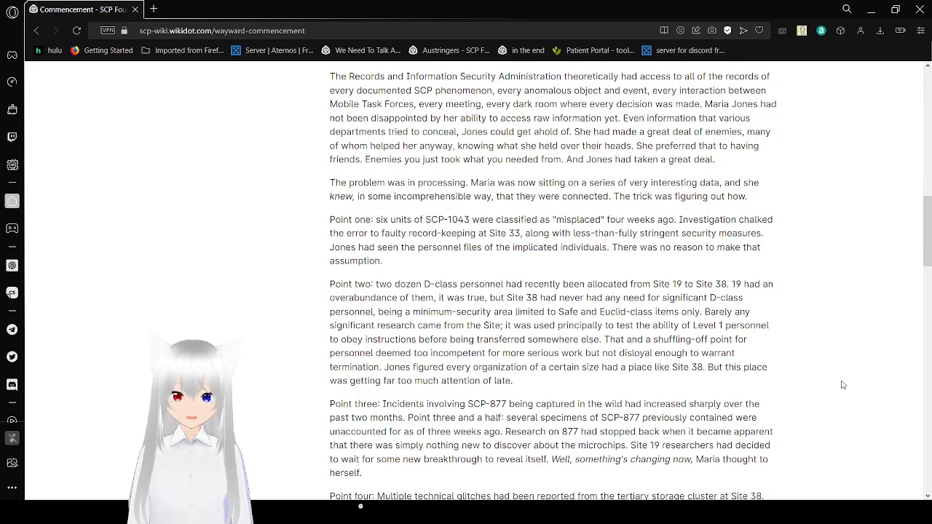
scroll("down", 3)
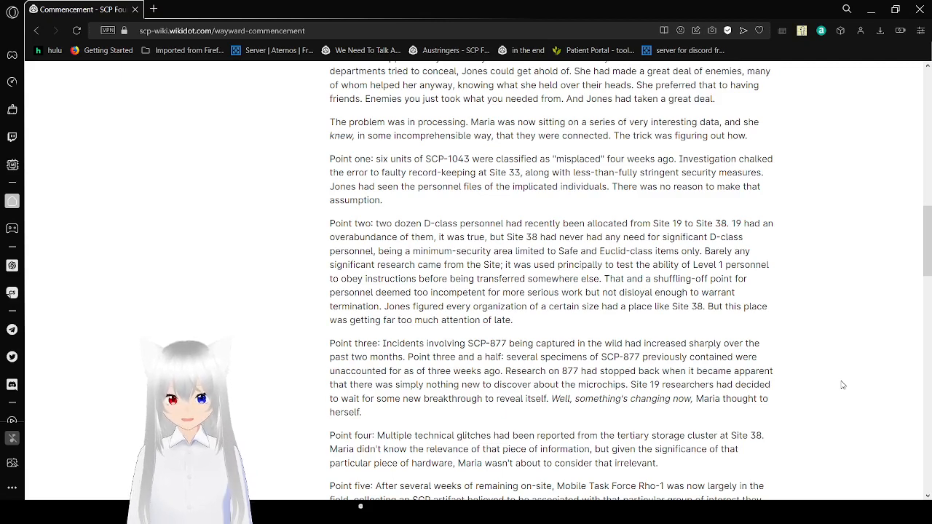
scroll("down", 3)
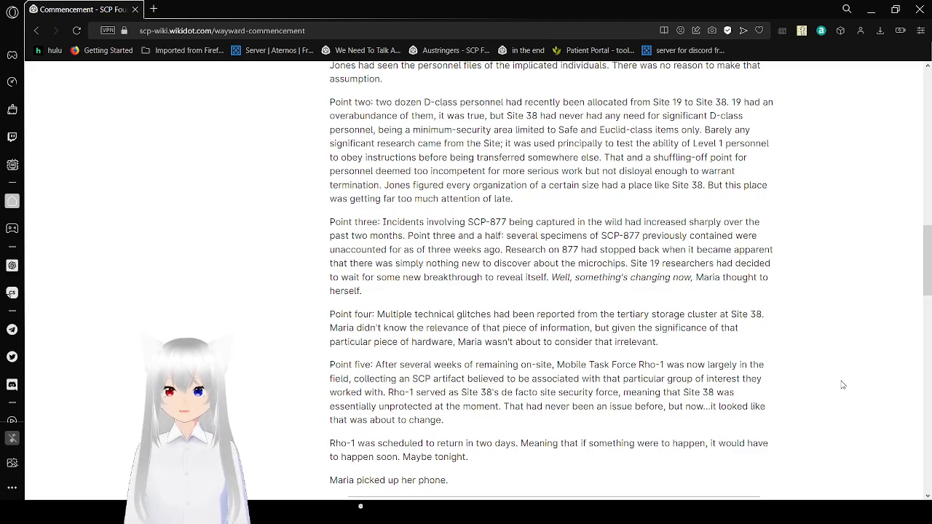
scroll("down", 3)
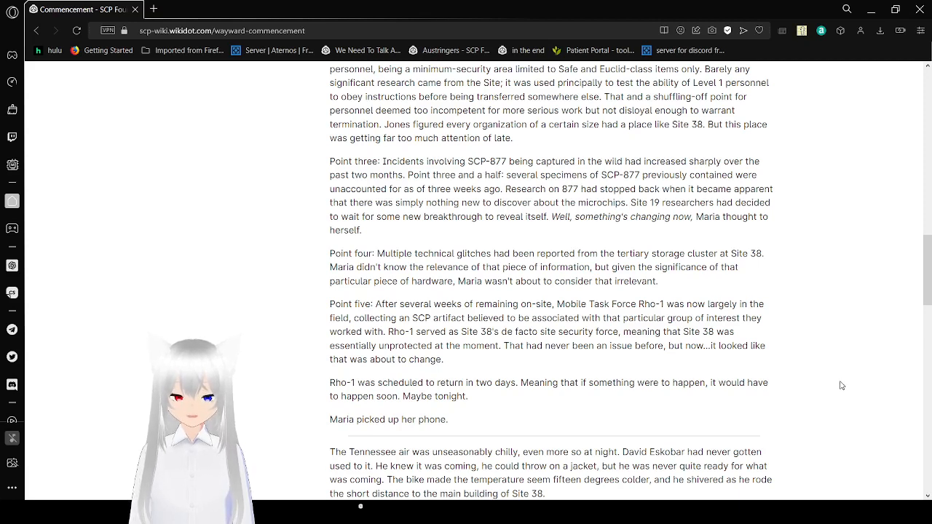
scroll("down", 3)
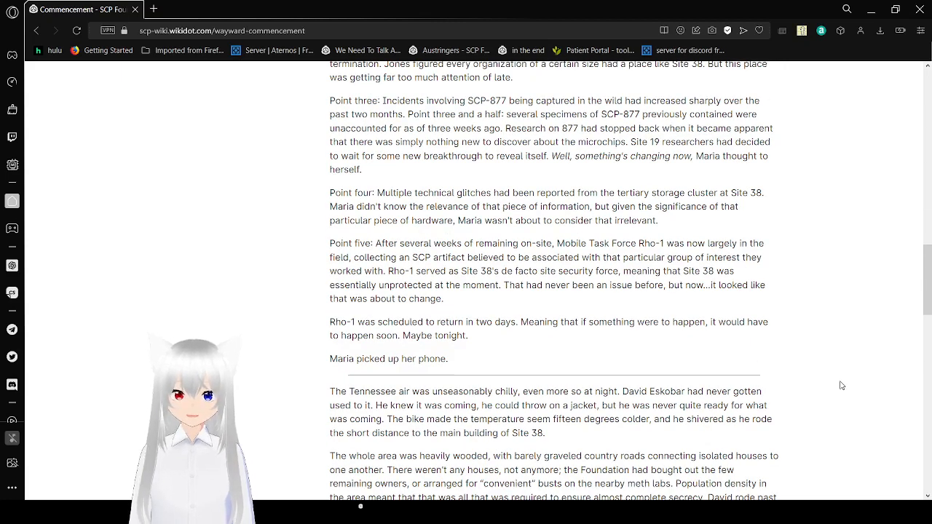
scroll("down", 3)
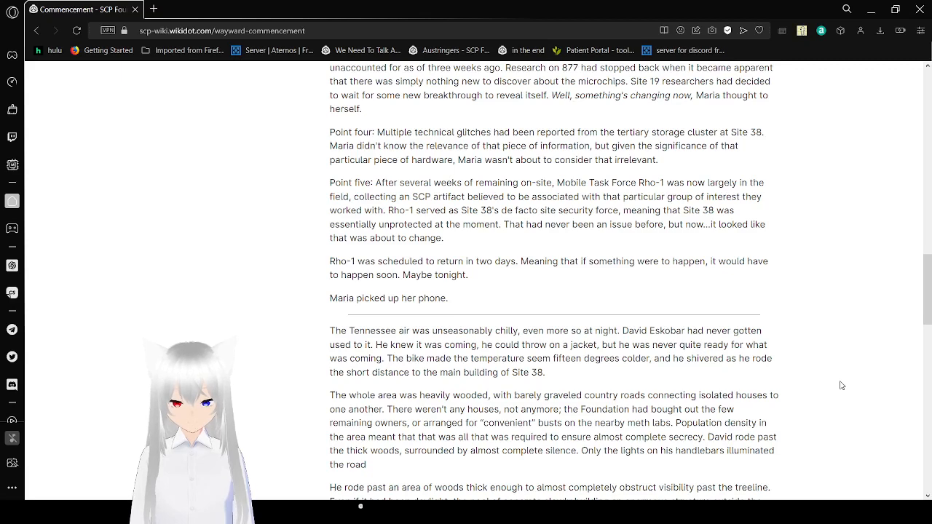
scroll("down", 3)
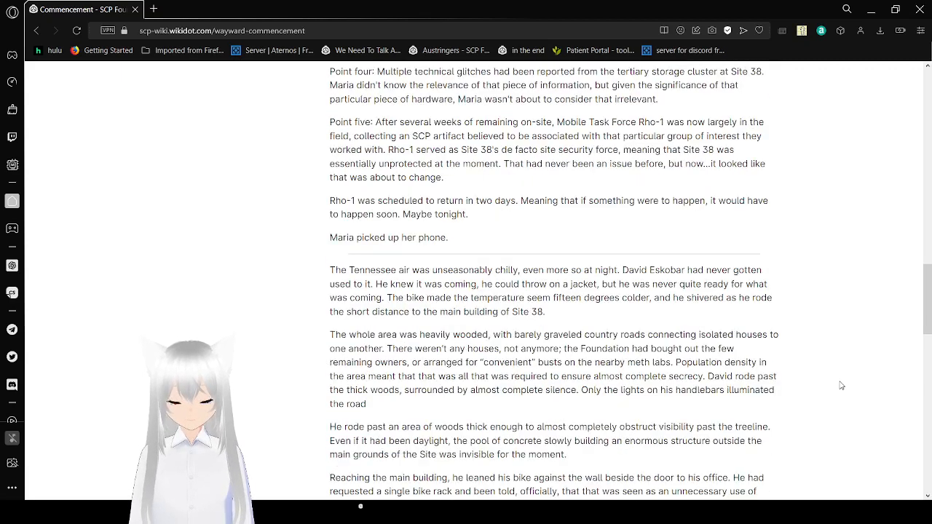
scroll("down", 3)
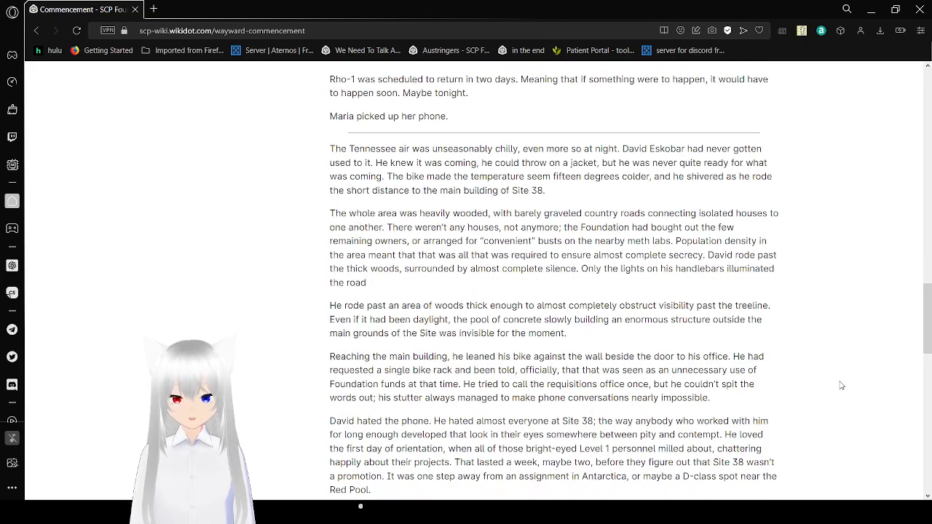
Step: Scroll through the later scenes of Commencement while reading
scroll("down", 3)
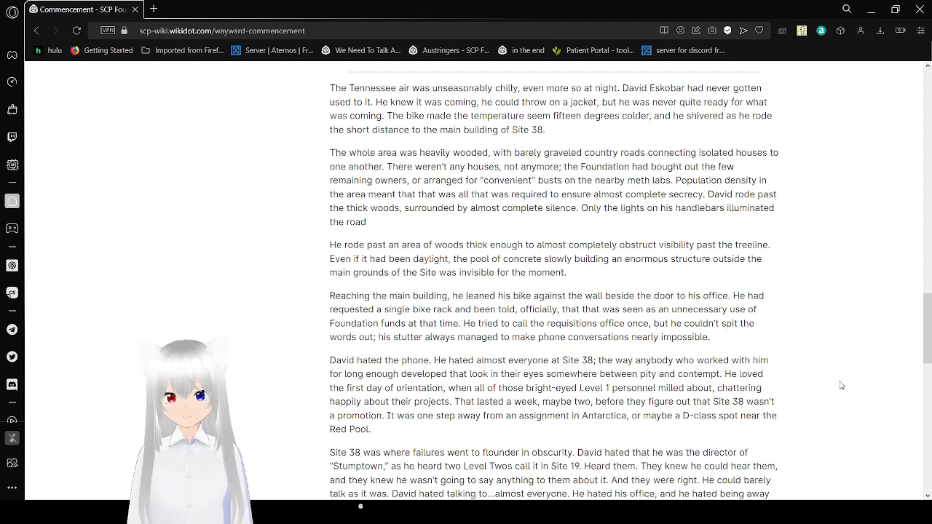
scroll("down", 3)
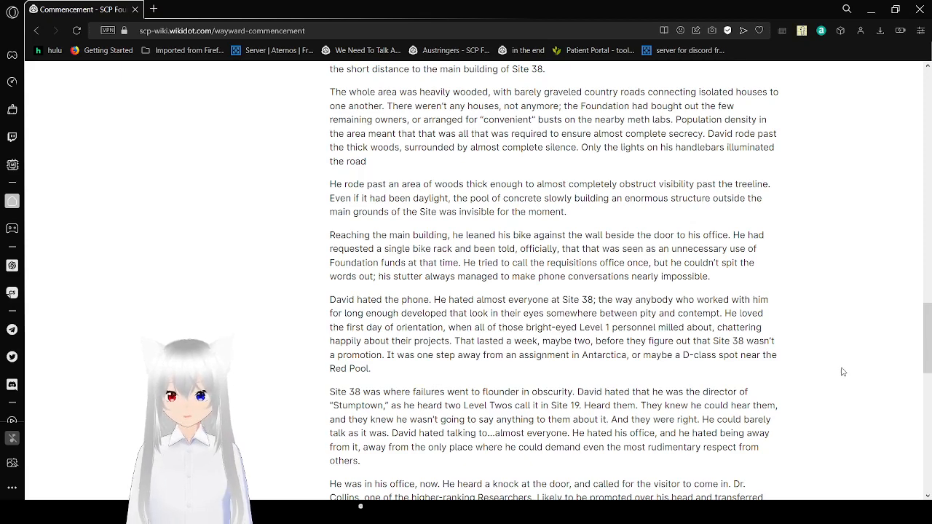
scroll("down", 3)
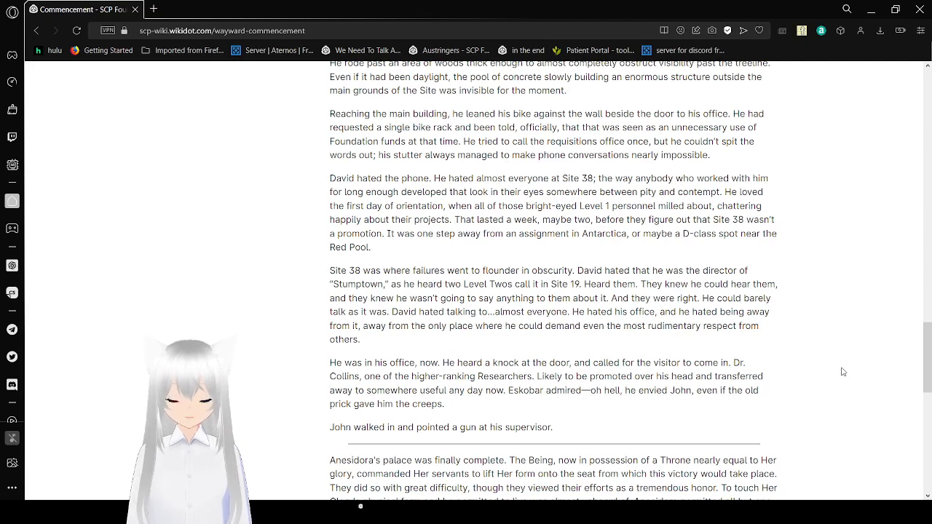
scroll("down", 3)
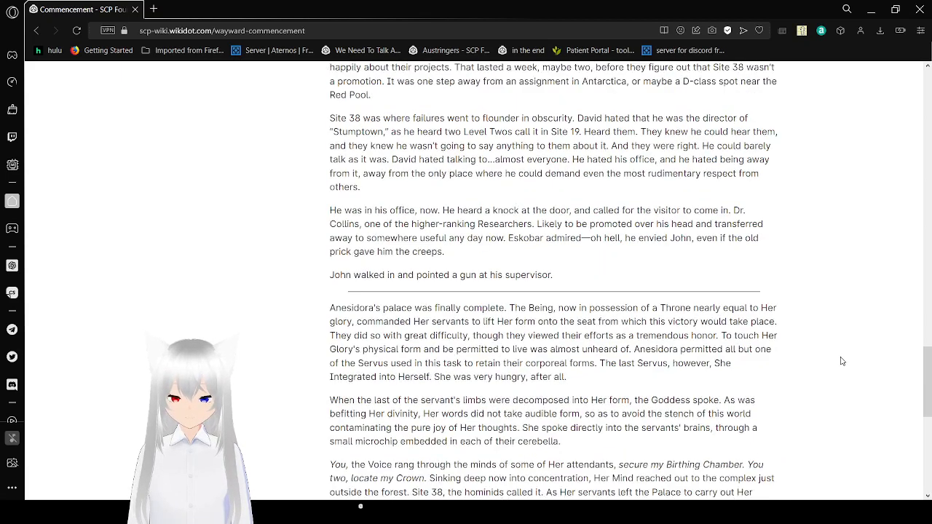
scroll("down", 3)
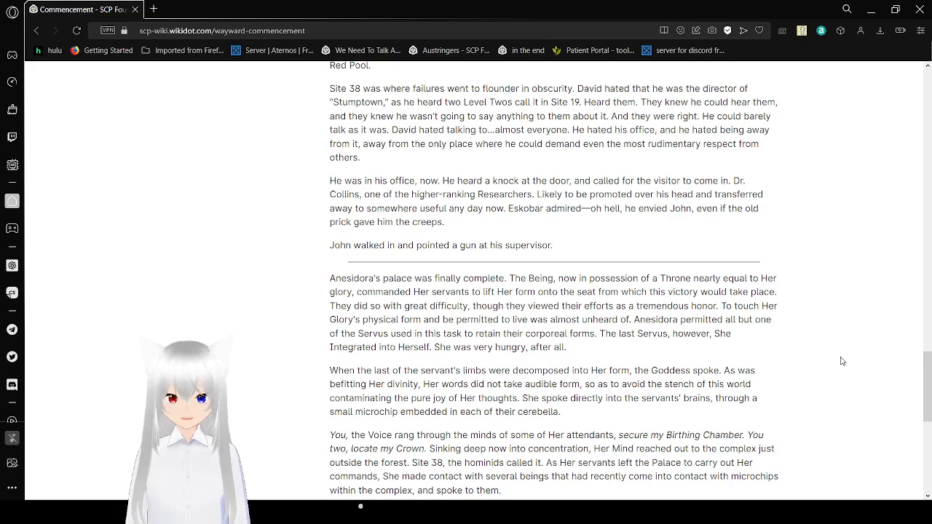
Step: Scroll to Commencement's last paragraph, the Act I, Scene II: Deontic link and the revision footer
scroll("down", 3)
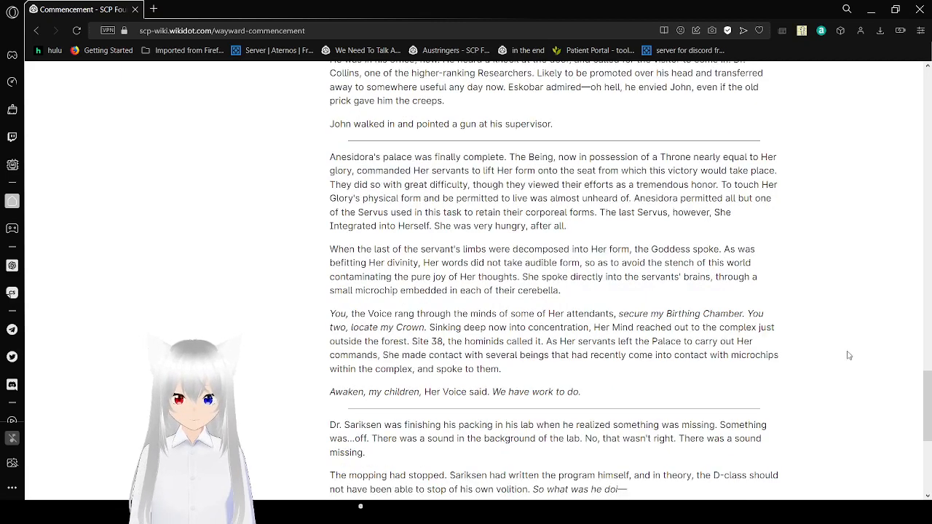
scroll("down", 3)
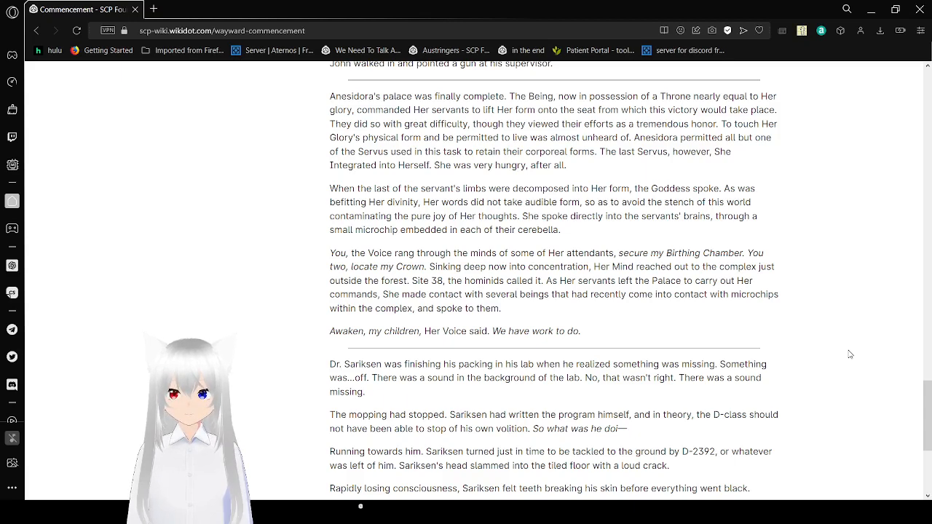
scroll("down", 3)
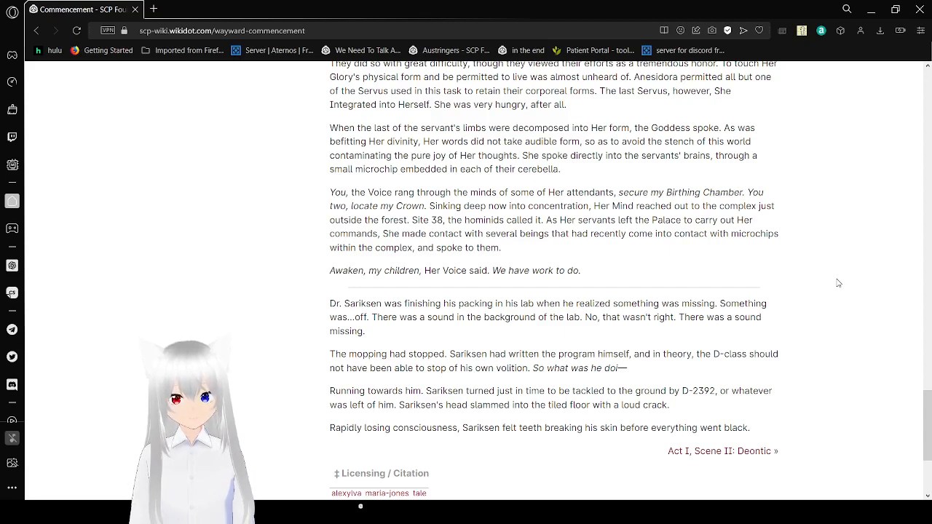
scroll("down", 3)
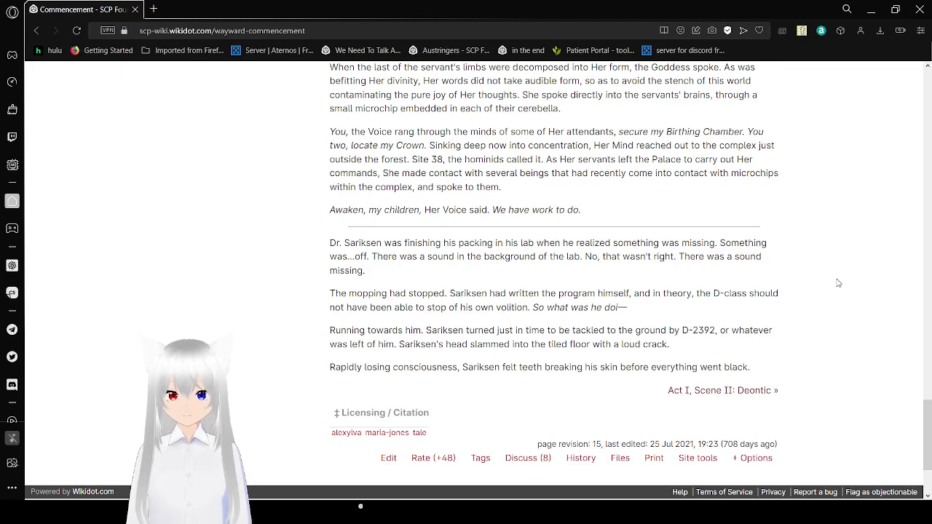
scroll("down", 3)
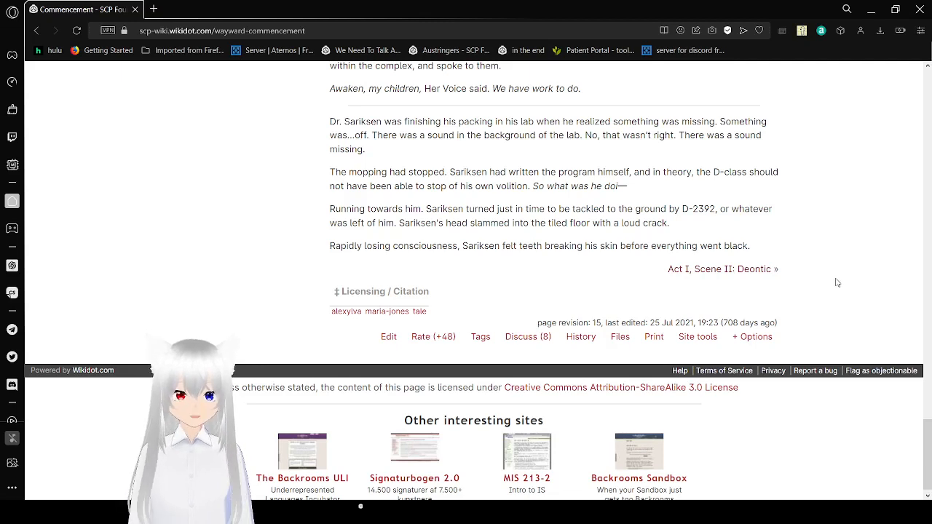
mouse_move(721, 277)
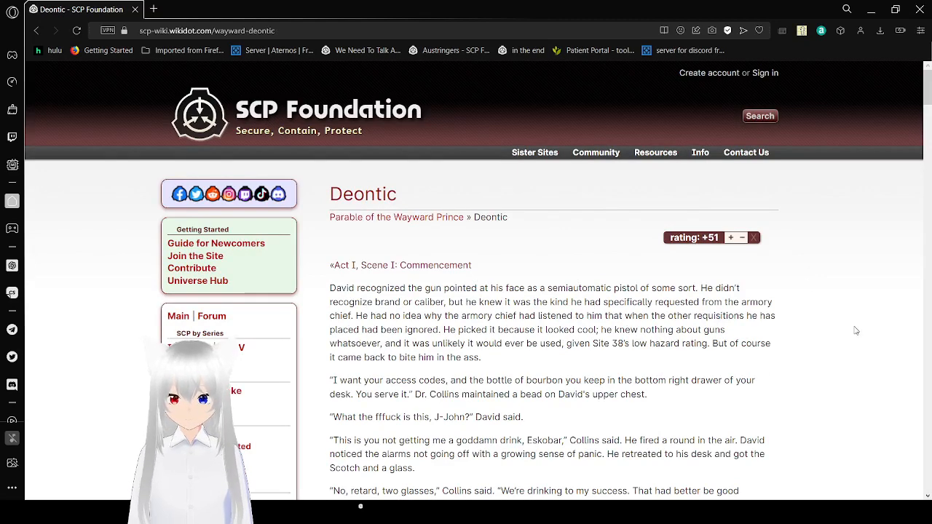
Step: Scroll the Deontic page to Collins's Chaos Insurgency confession and his demand for the Site 38 access codes
scroll("down", 3)
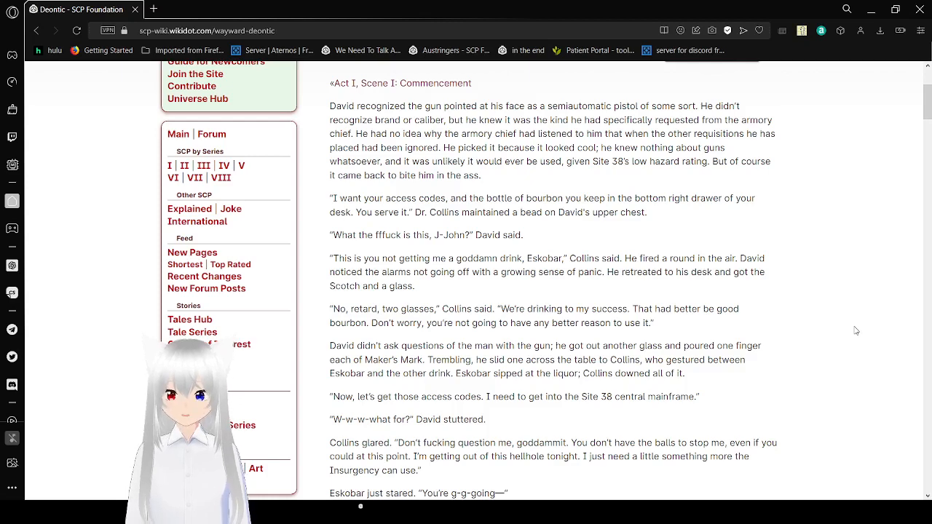
scroll("down", 3)
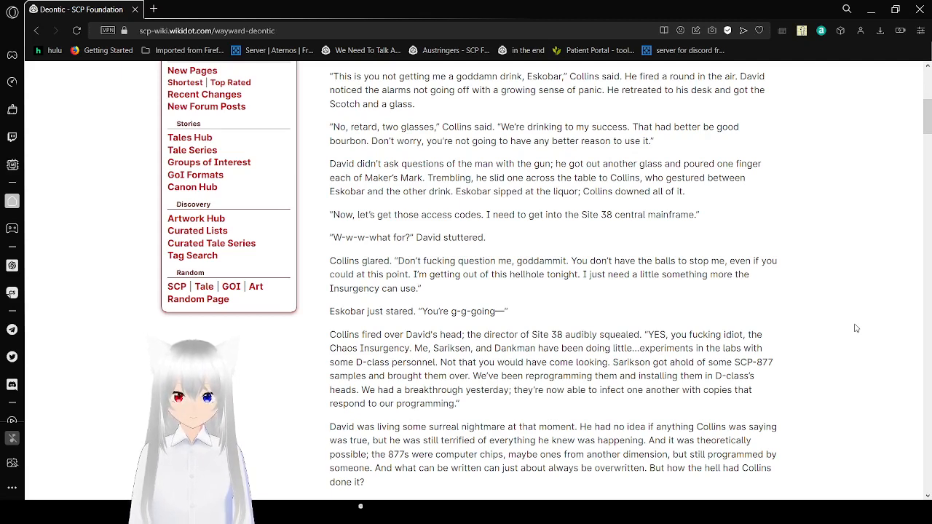
scroll("down", 3)
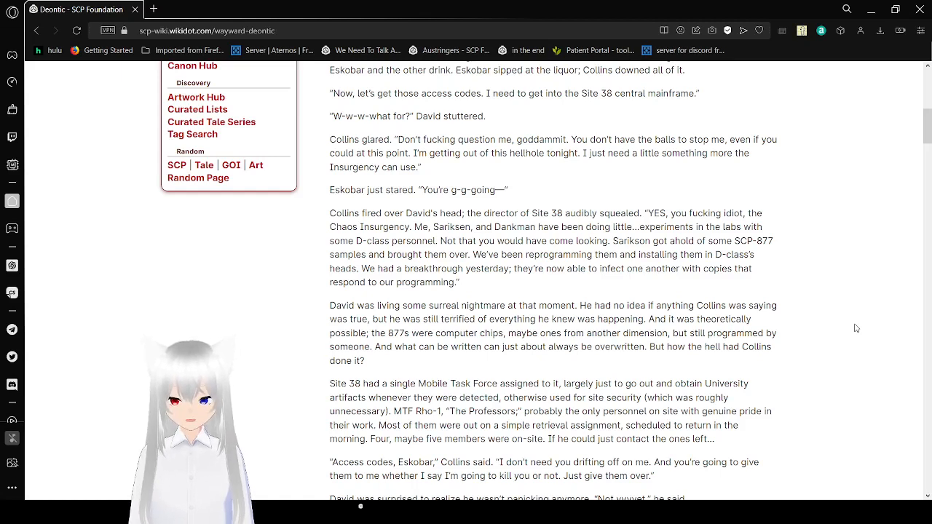
scroll("down", 3)
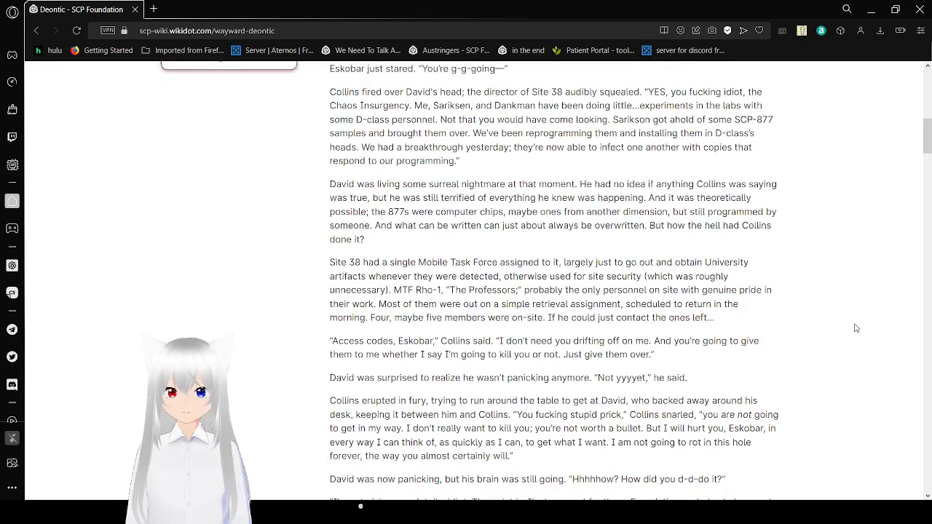
Step: Scroll through the gunfire scene in which Collins is killed
scroll("down", 3)
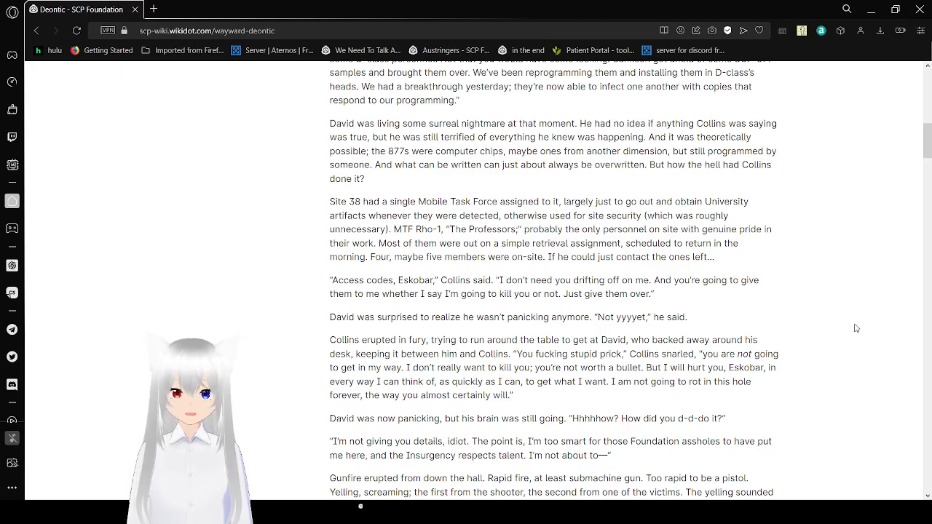
scroll("down", 3)
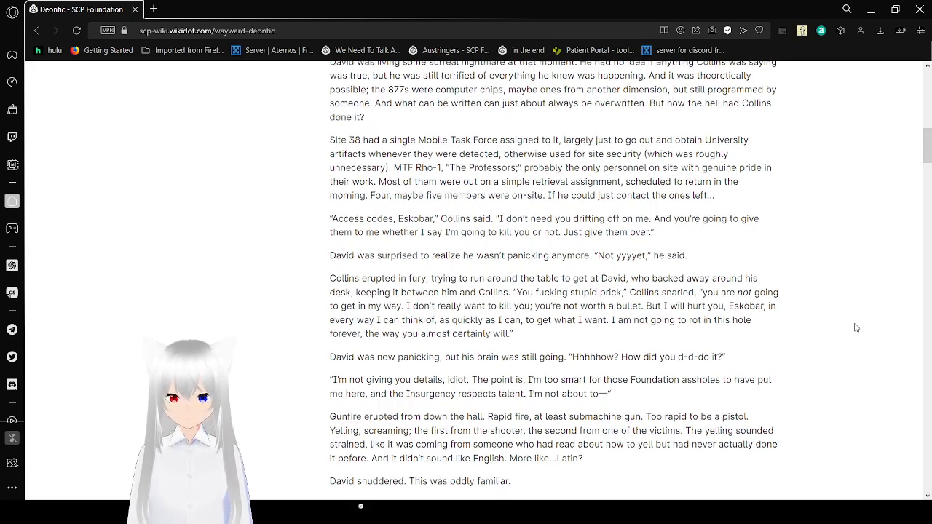
scroll("down", 3)
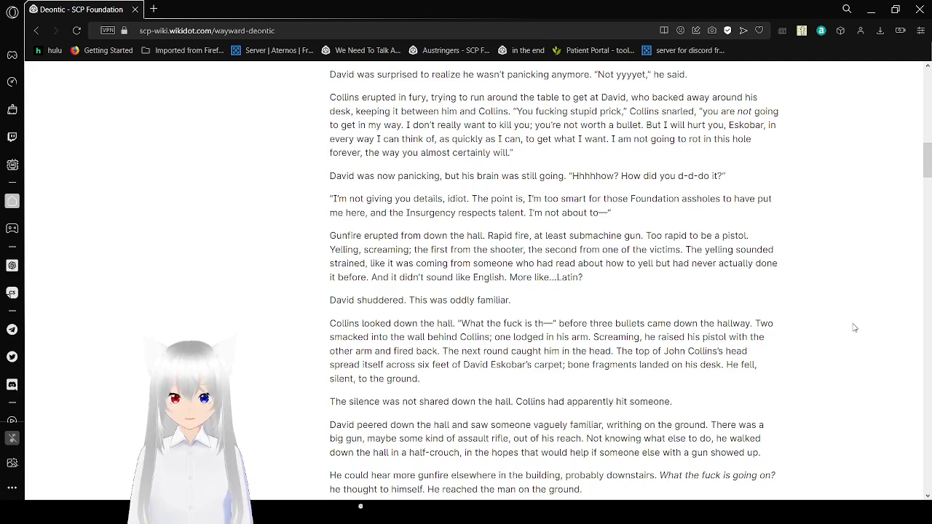
Step: Scroll to David finding the wounded D-class man moaning and pleading in the hallway
scroll("down", 3)
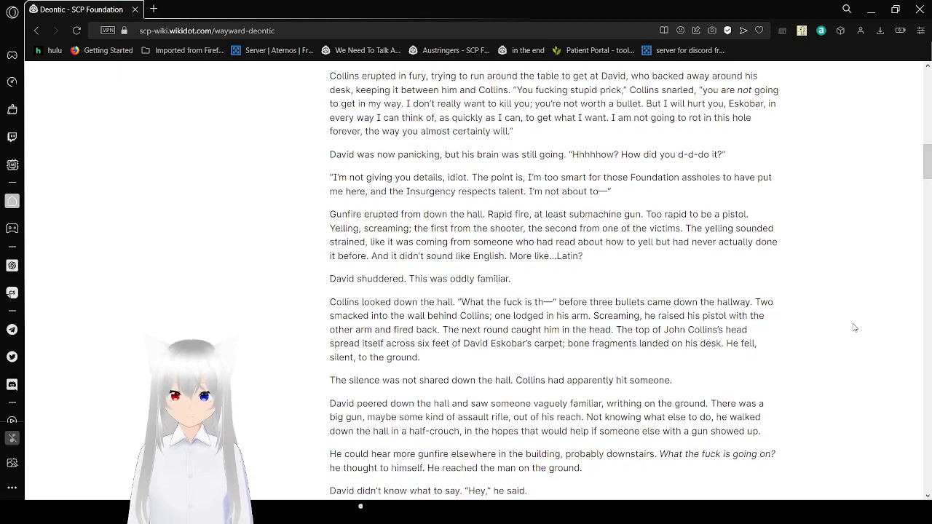
scroll("down", 3)
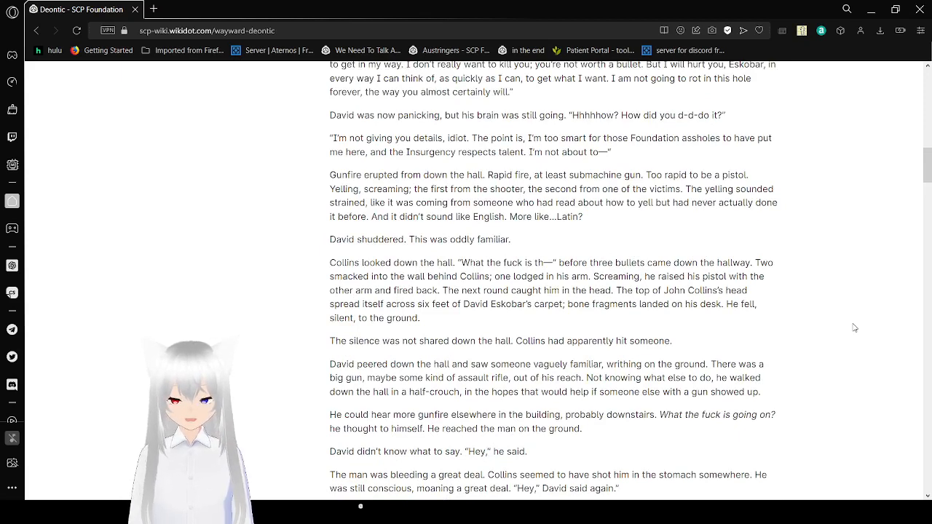
scroll("down", 3)
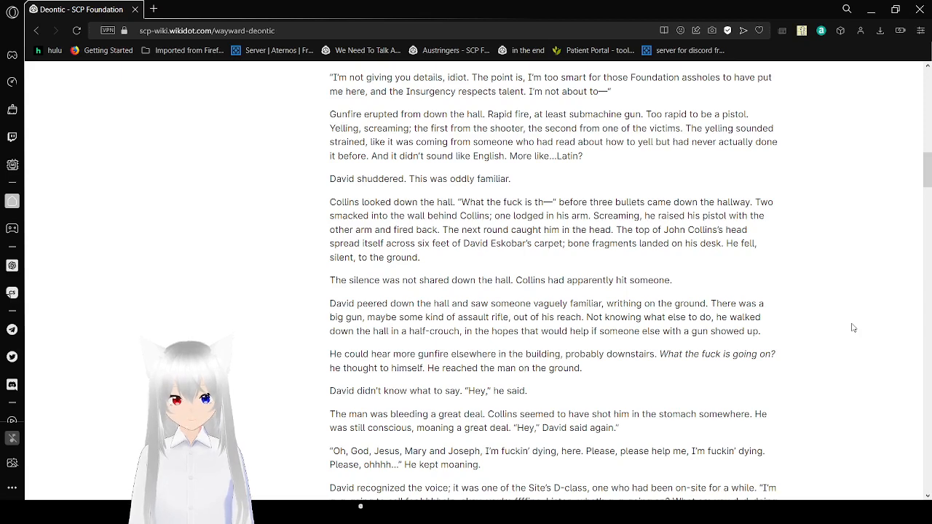
Step: Scroll down to the dying D-class's microchip declaring 'The Box is open, and She is rising.'
scroll("down", 3)
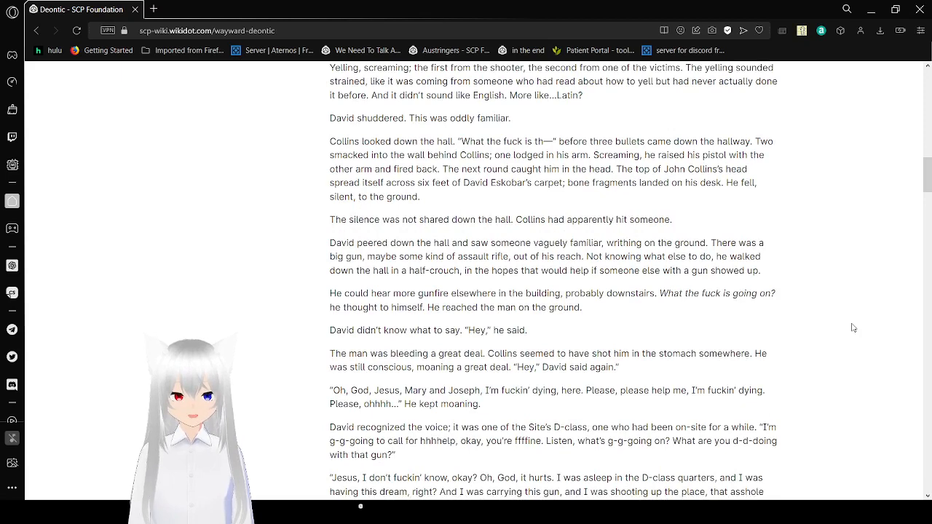
scroll("down", 3)
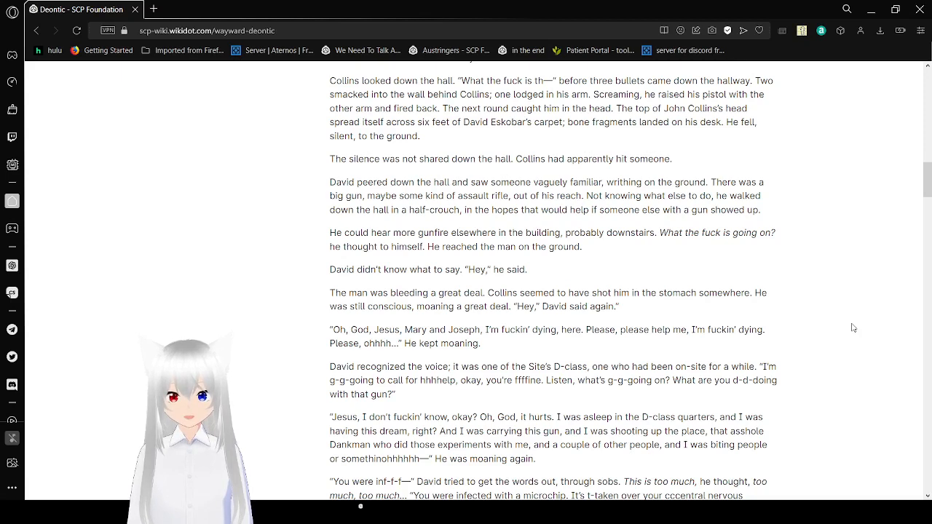
scroll("down", 3)
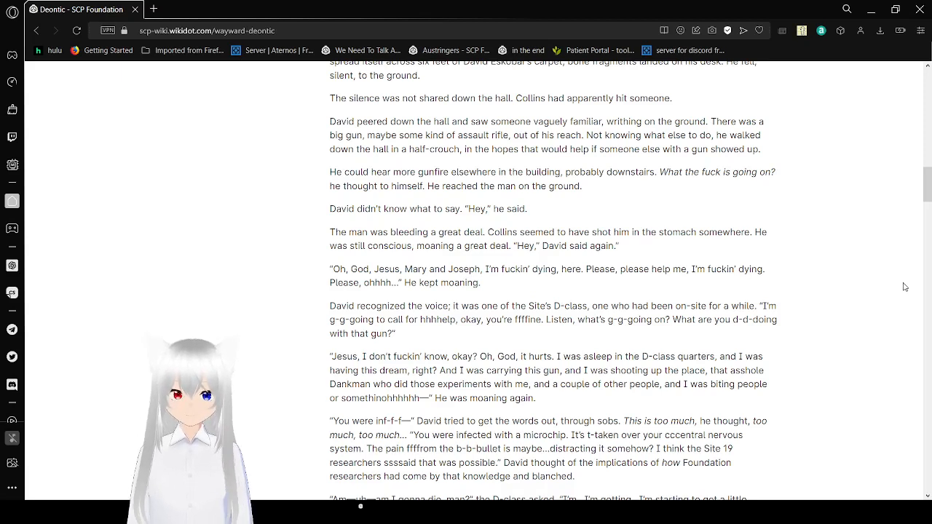
scroll("down", 3)
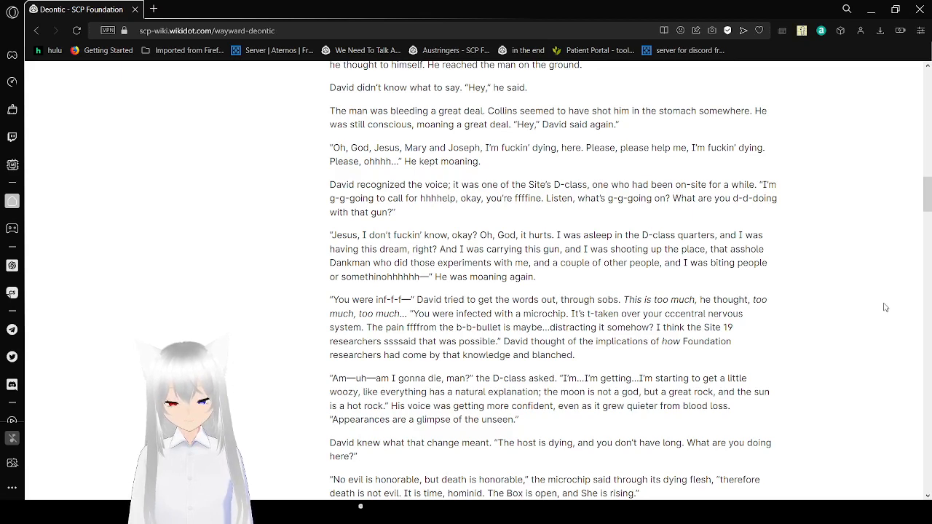
Step: Scroll down to Eskobar taking the rifle downstairs and the section break before the knife attack
scroll("down", 3)
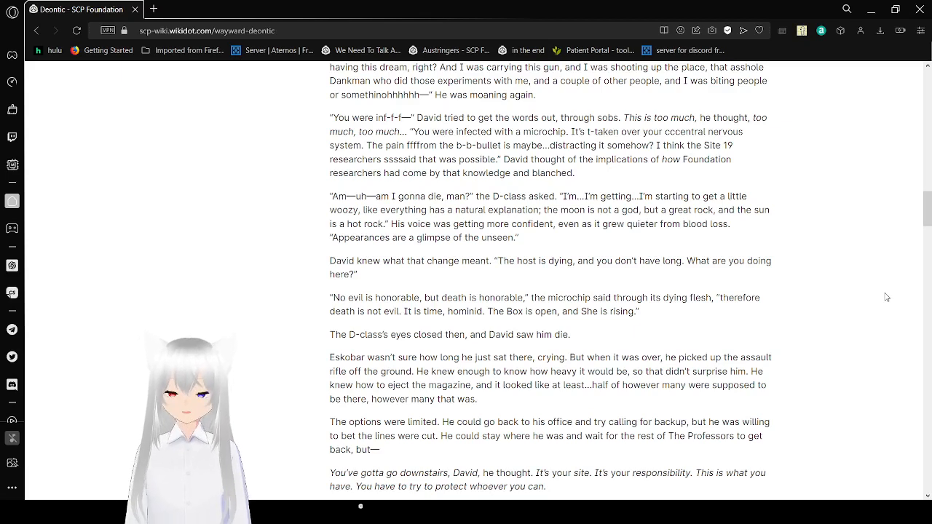
scroll("down", 3)
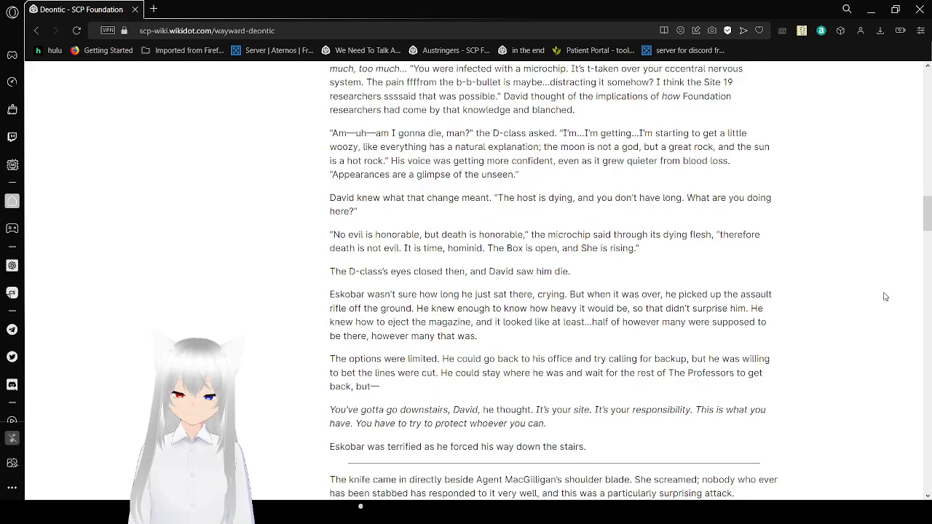
Step: Scroll through the knife attack on MacGilligan to Eastman barricading the infirmary amid gunfire
scroll("down", 3)
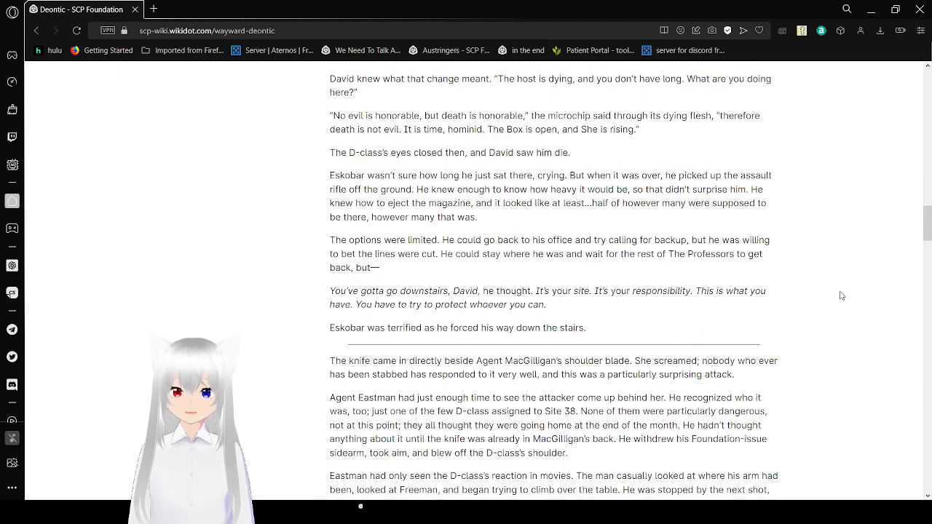
scroll("down", 3)
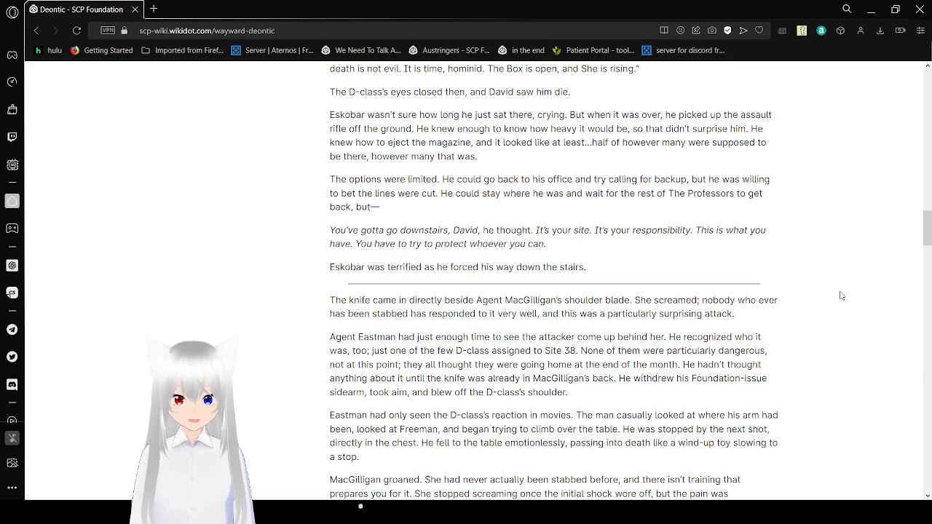
scroll("down", 3)
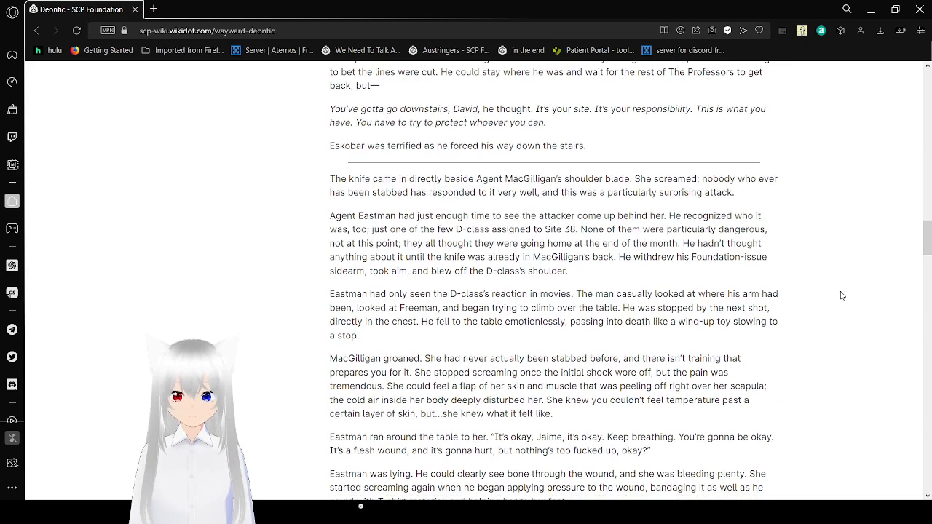
scroll("down", 3)
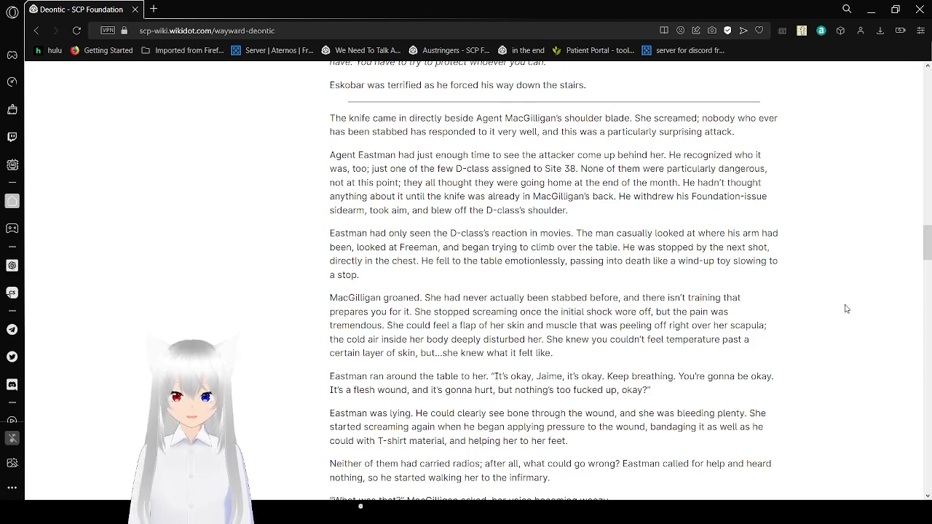
scroll("down", 3)
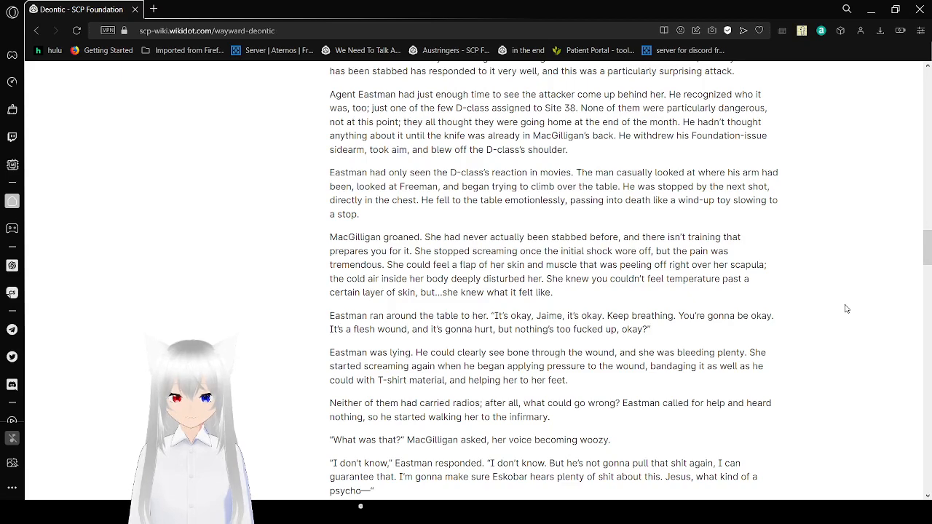
scroll("down", 3)
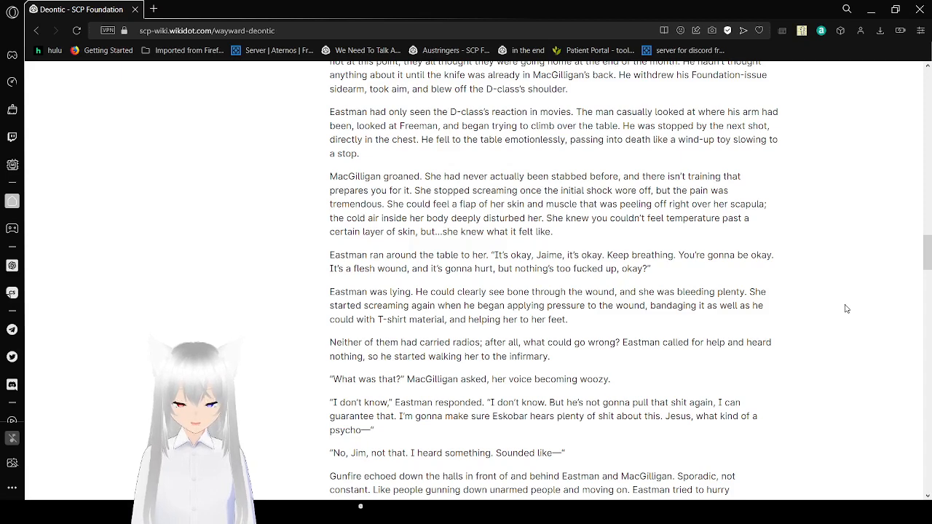
scroll("down", 3)
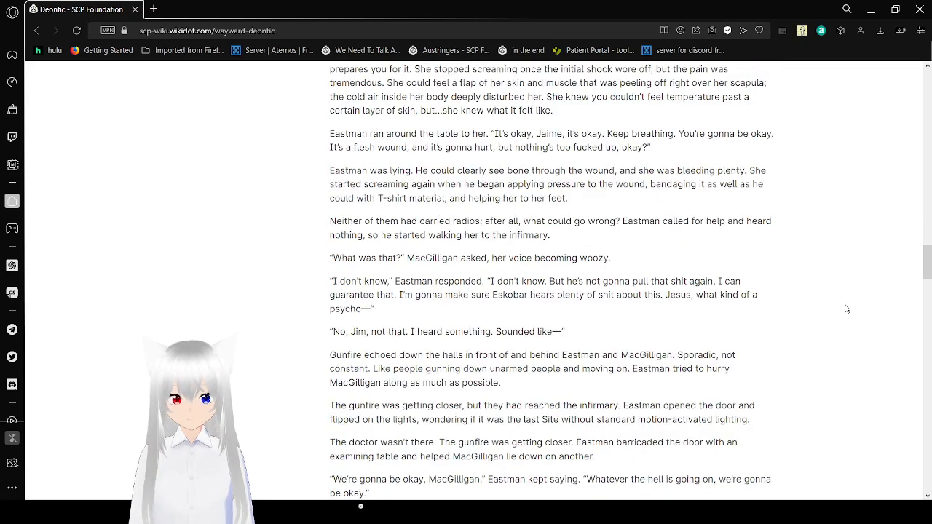
Step: Scroll down to MacGilligan warning 'it's here' and the giant black box on the infirmary floor
scroll("up", 3)
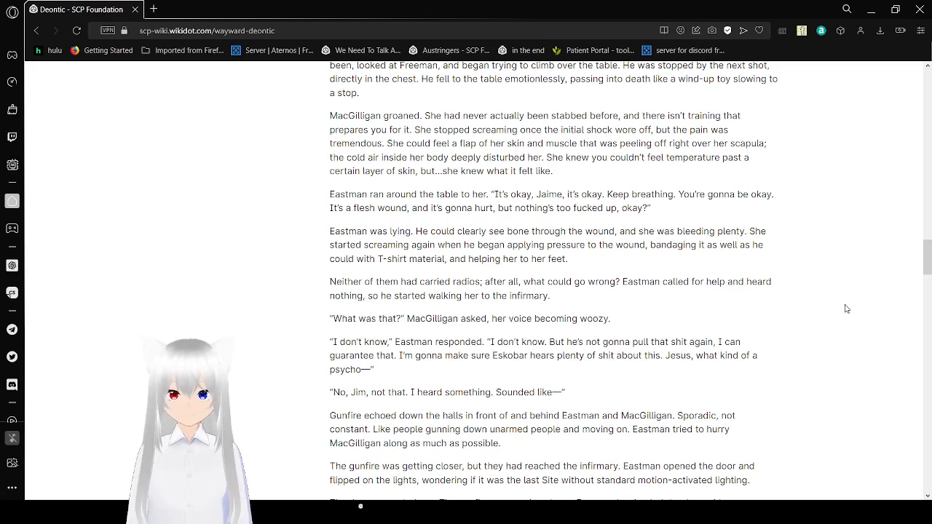
scroll("down", 3)
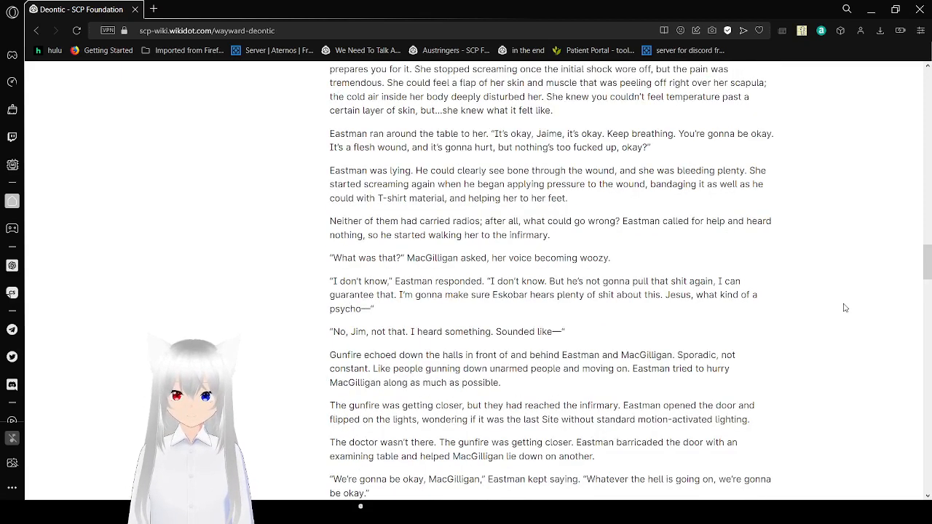
scroll("down", 3)
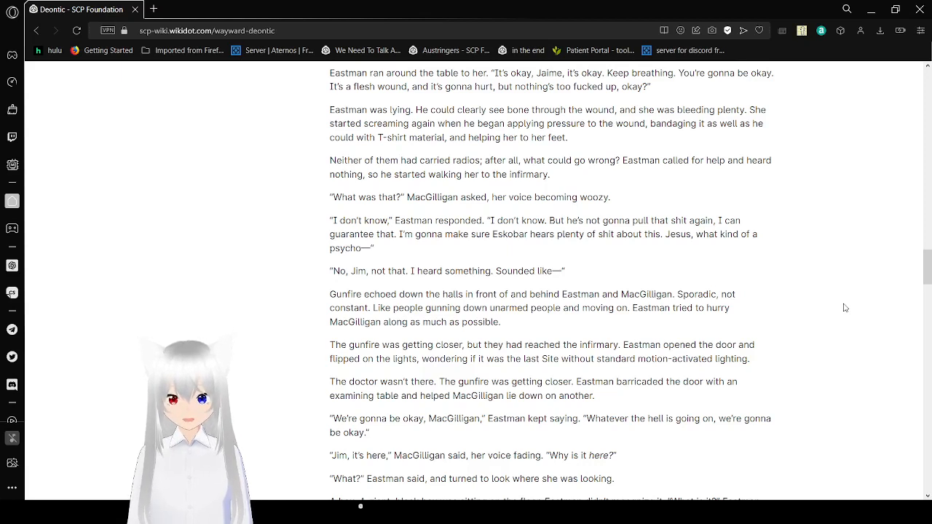
scroll("down", 3)
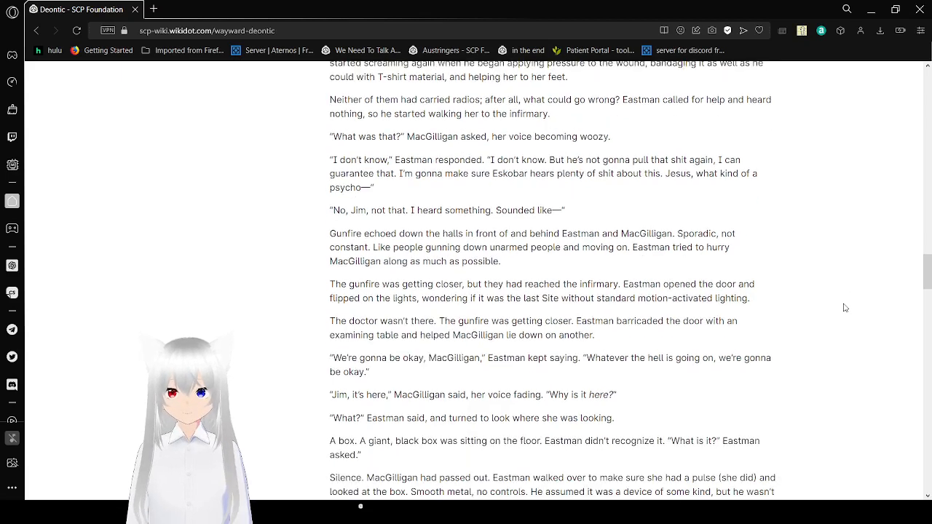
Step: Scroll through the THUD passage to the door breaking open and the MTF agents entering
scroll("down", 3)
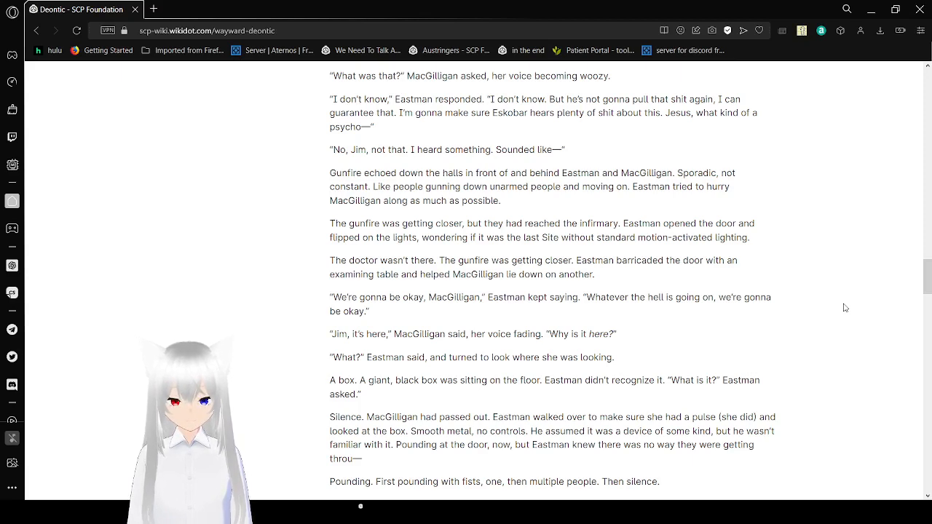
scroll("down", 3)
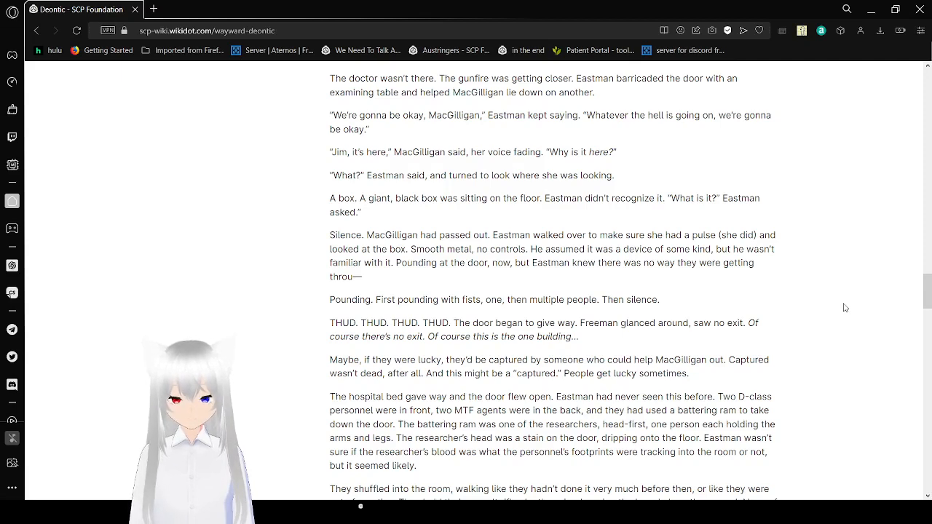
scroll("down", 3)
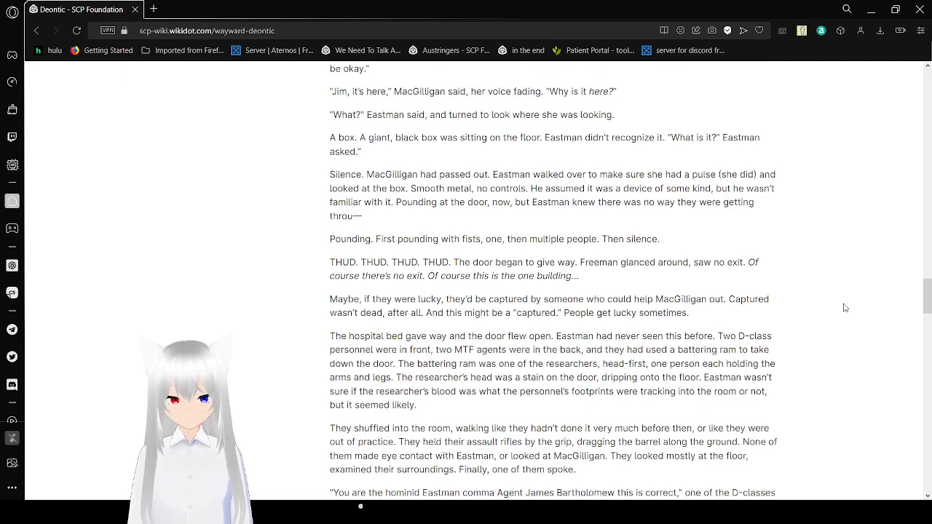
Step: Scroll through Eastman being tased and MacGilligan taken for reeducation to David's section
scroll("down", 3)
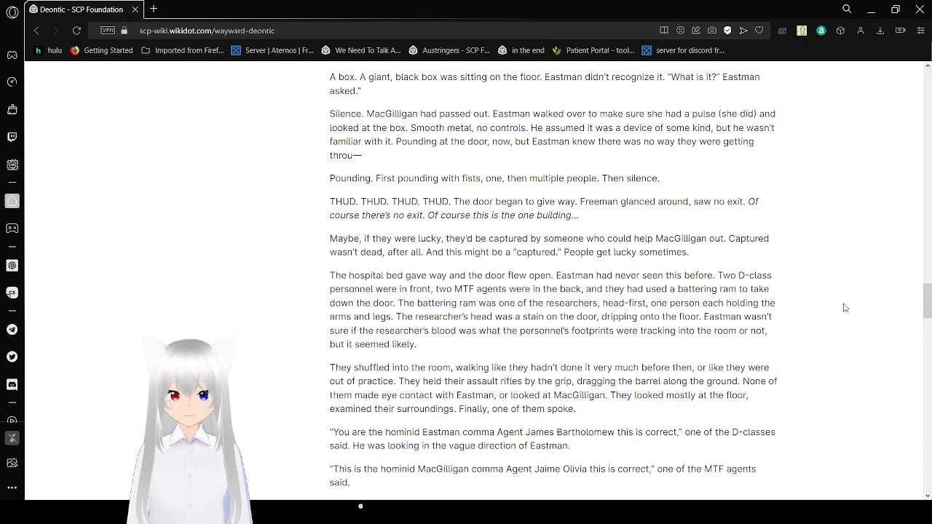
scroll("down", 3)
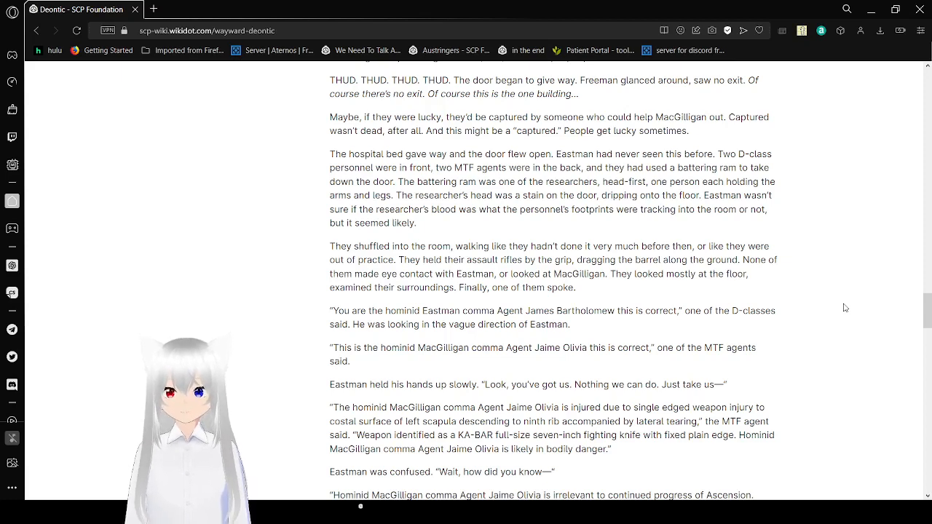
scroll("down", 3)
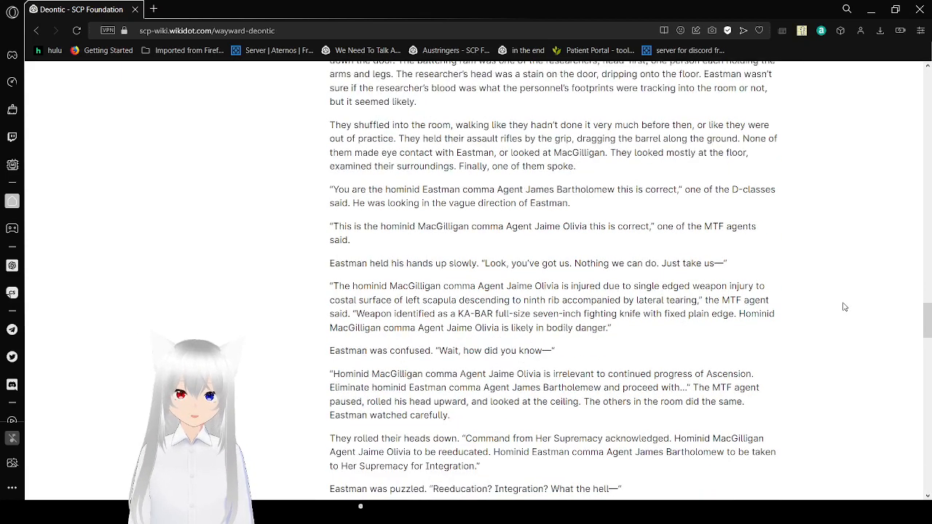
scroll("down", 3)
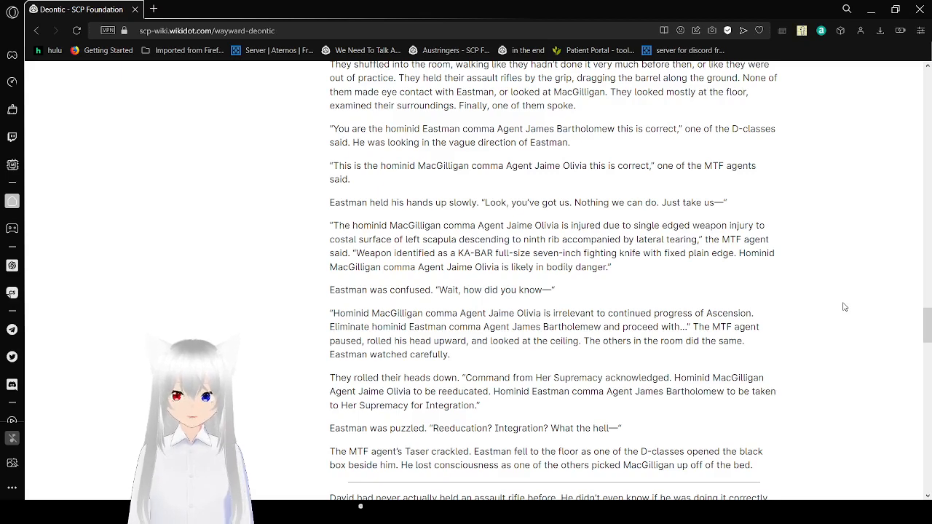
scroll("down", 3)
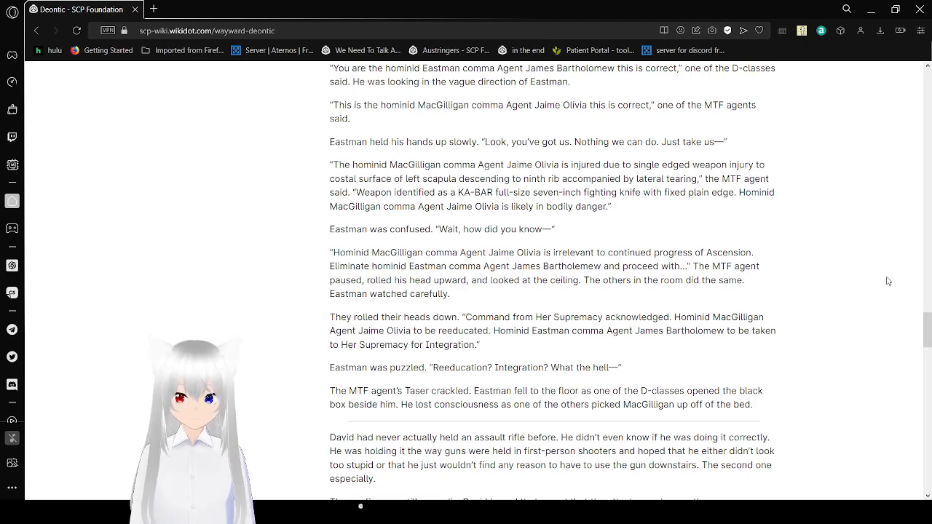
Step: Scroll down to David following the diverging blood trails from the cafeteria toward the infirmary
scroll("down", 3)
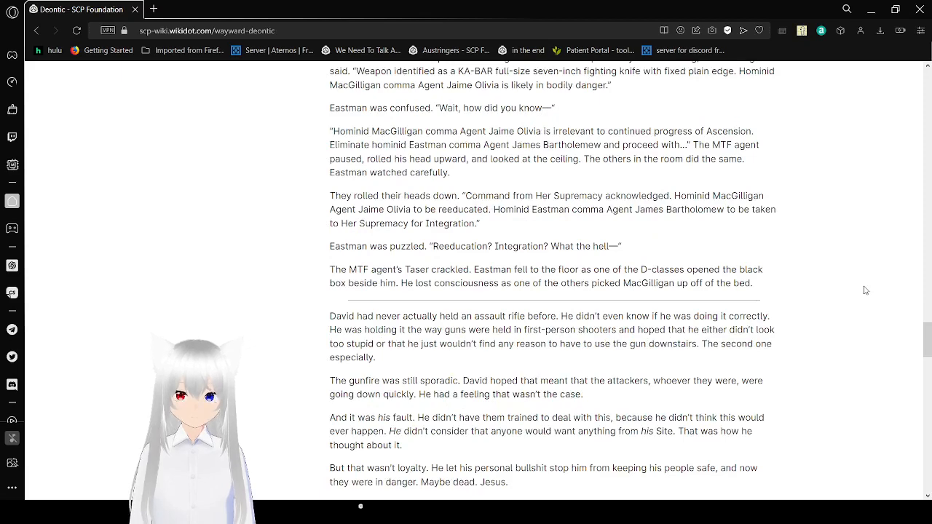
scroll("down", 3)
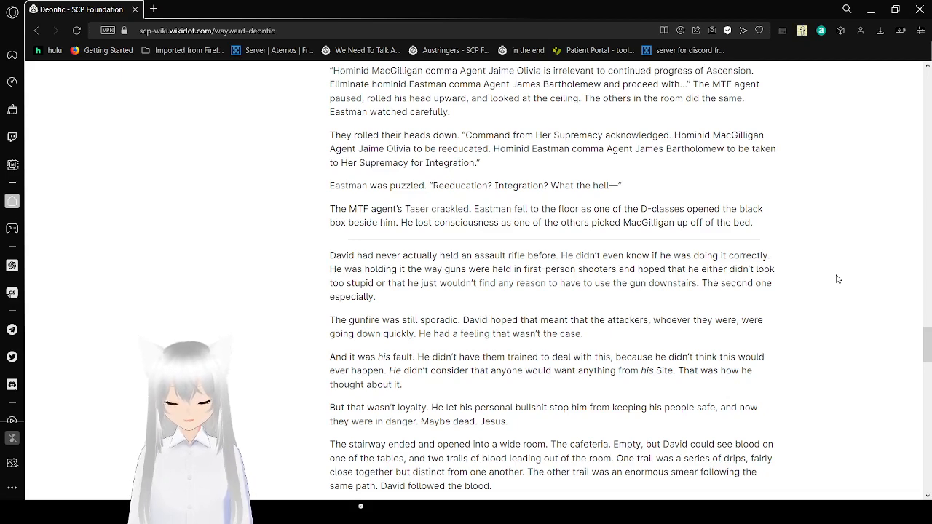
scroll("down", 3)
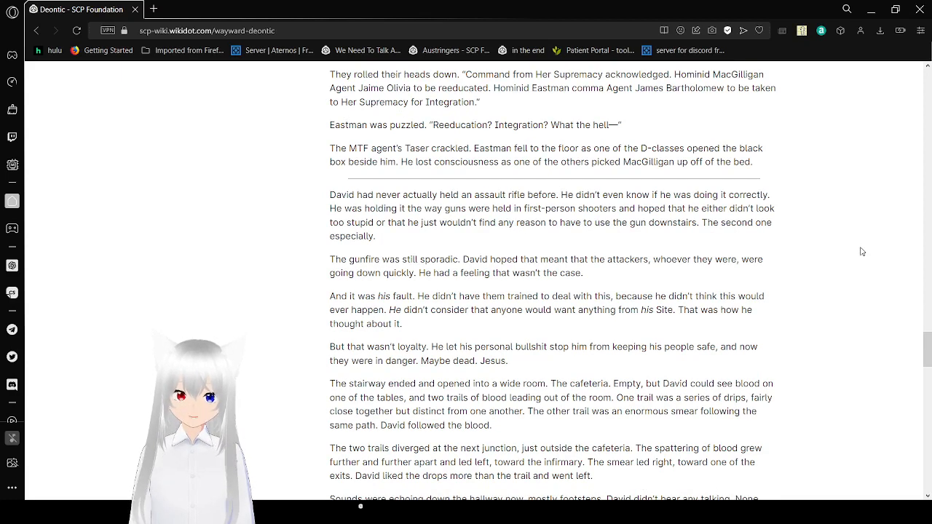
Step: Scroll down to David freezing before three men carrying a headless body: 'Status report, gentlemen.'
scroll("down", 3)
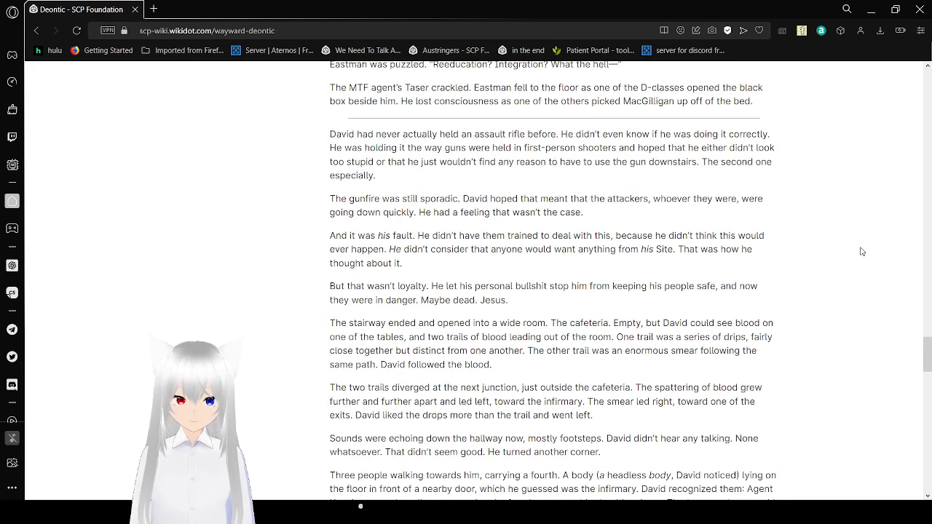
scroll("down", 3)
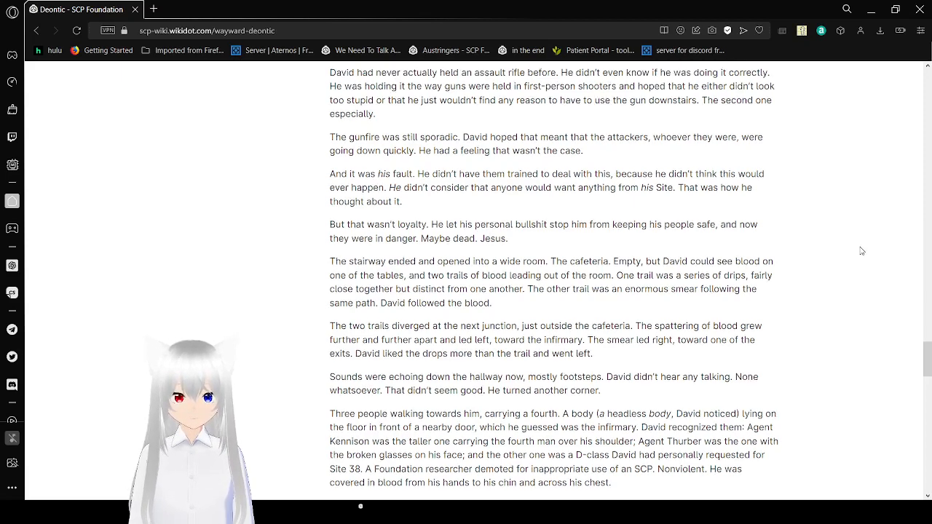
scroll("down", 3)
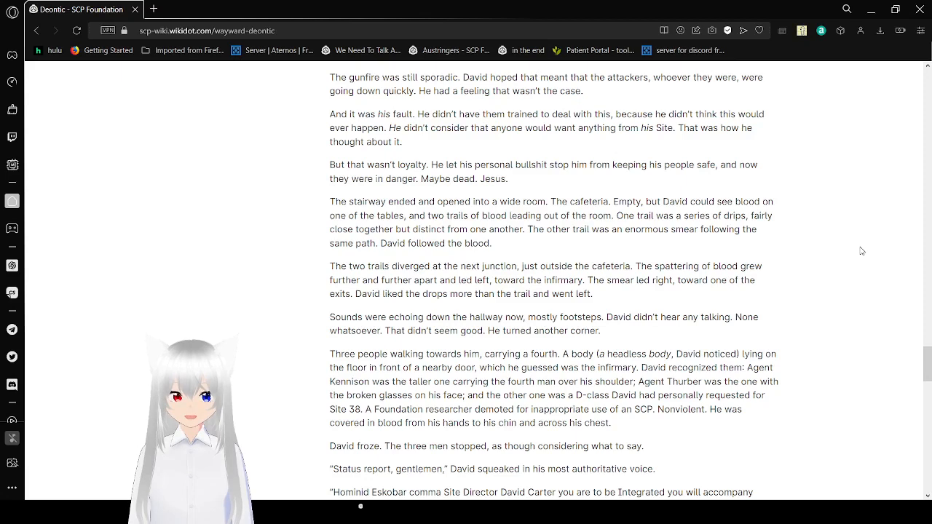
Step: Scroll through David fleeing the microchipped men to the paragraph 'He reached the door' at the West Grounds
scroll("down", 3)
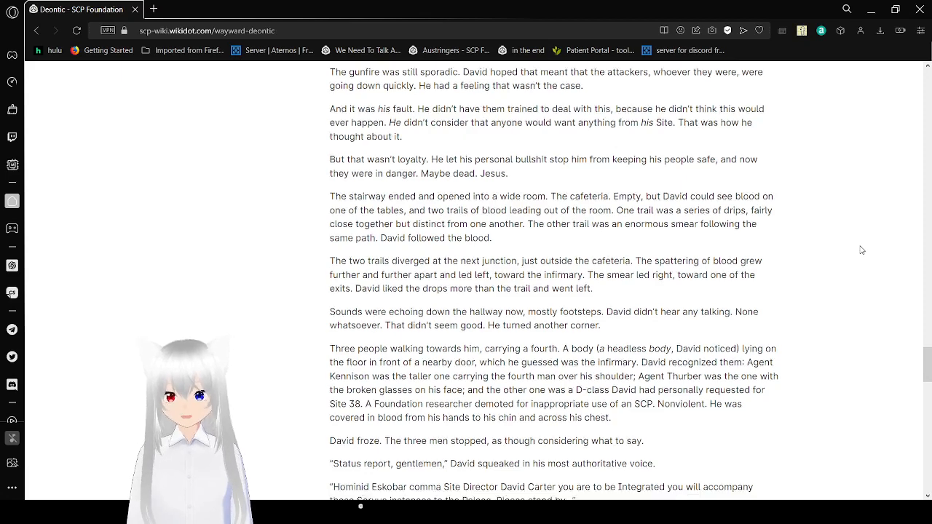
scroll("down", 3)
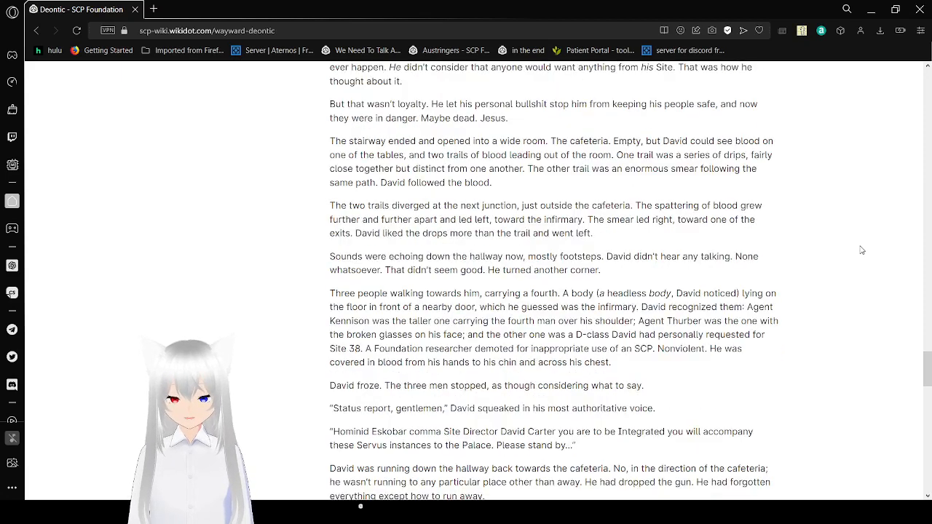
scroll("down", 3)
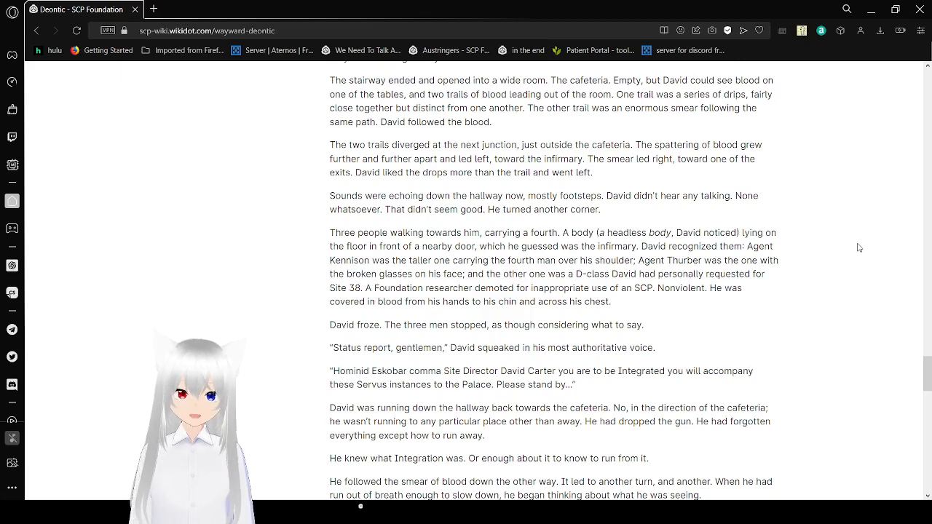
mouse_move(847, 258)
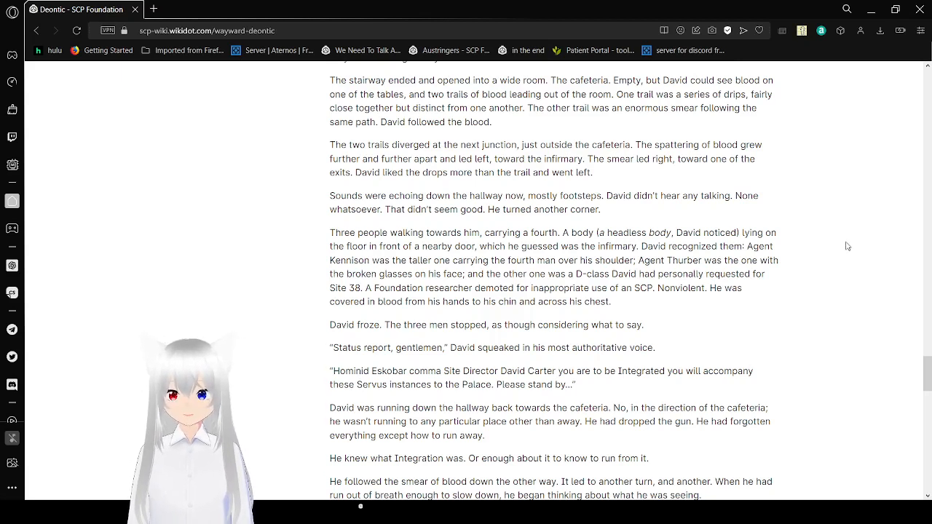
scroll("down", 3)
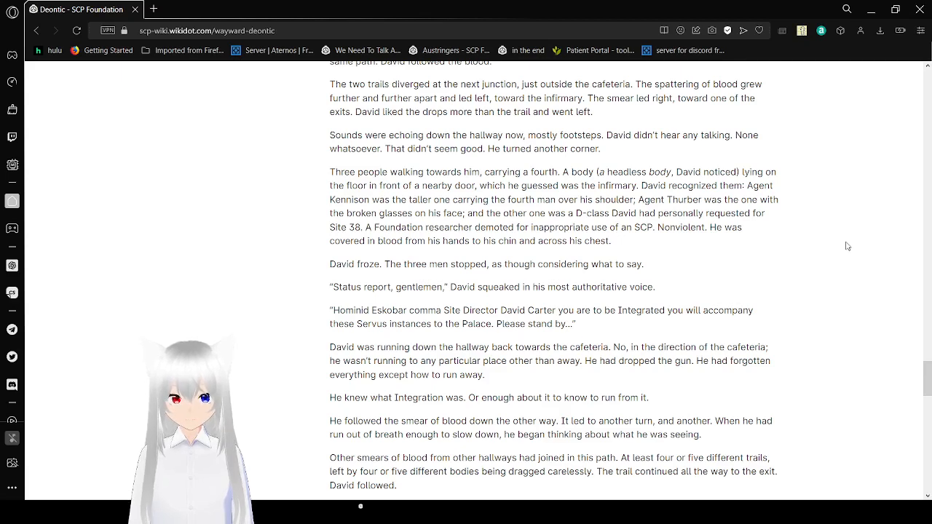
scroll("down", 3)
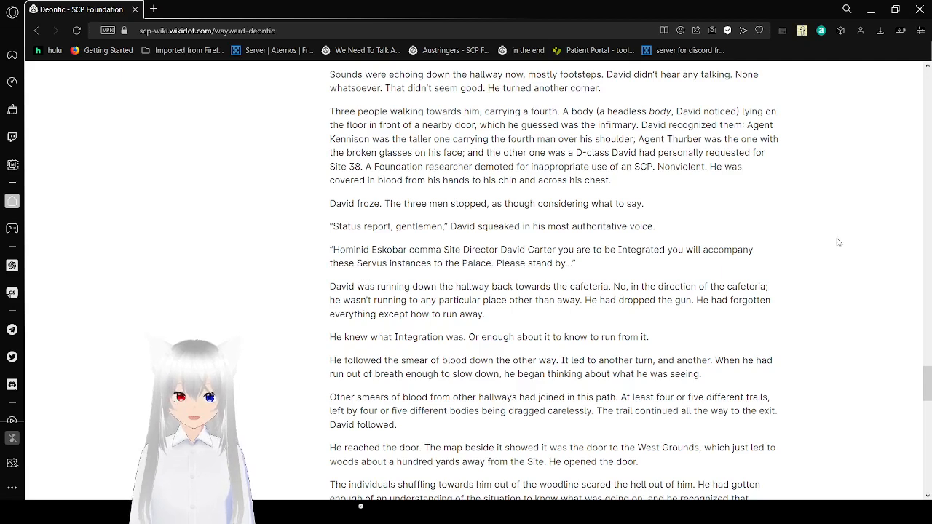
mouse_move(813, 237)
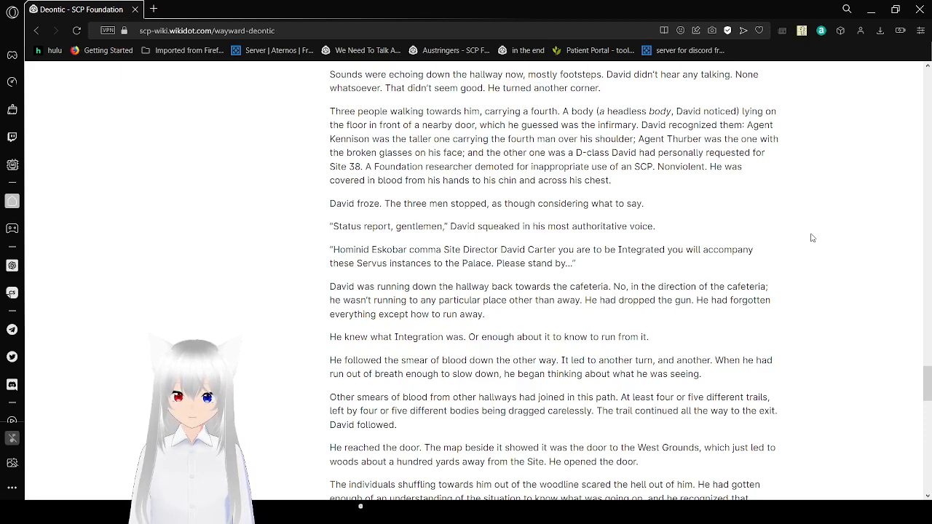
scroll("down", 3)
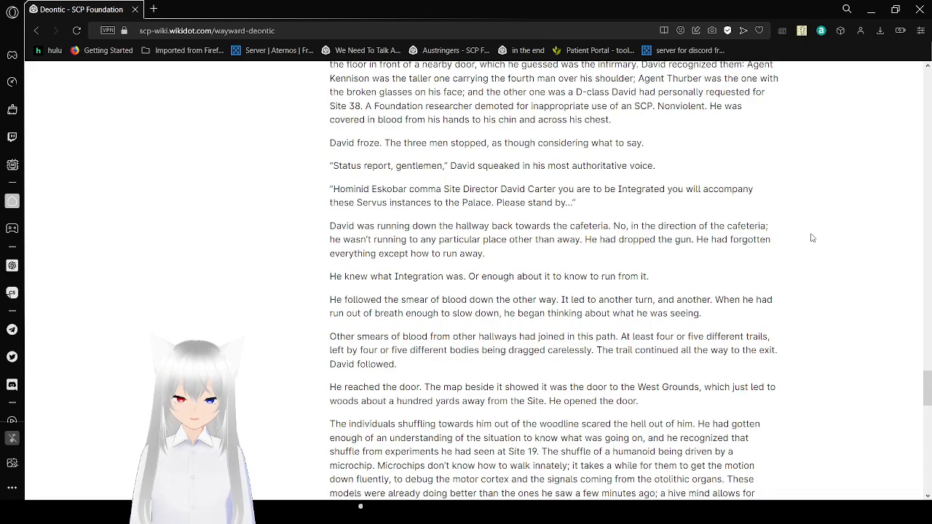
mouse_move(859, 242)
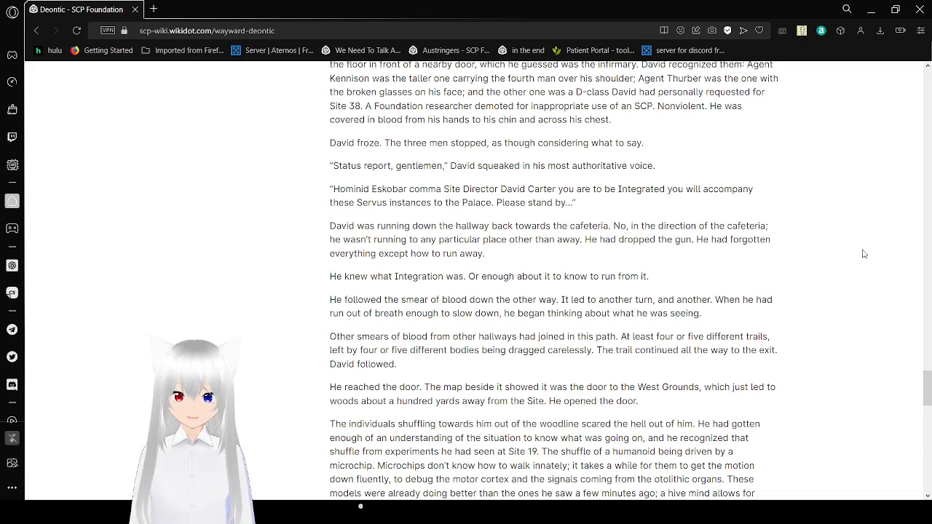
Step: Scroll down to the microchipped figures firing from the woods and David slamming the West Grounds door
scroll("down", 3)
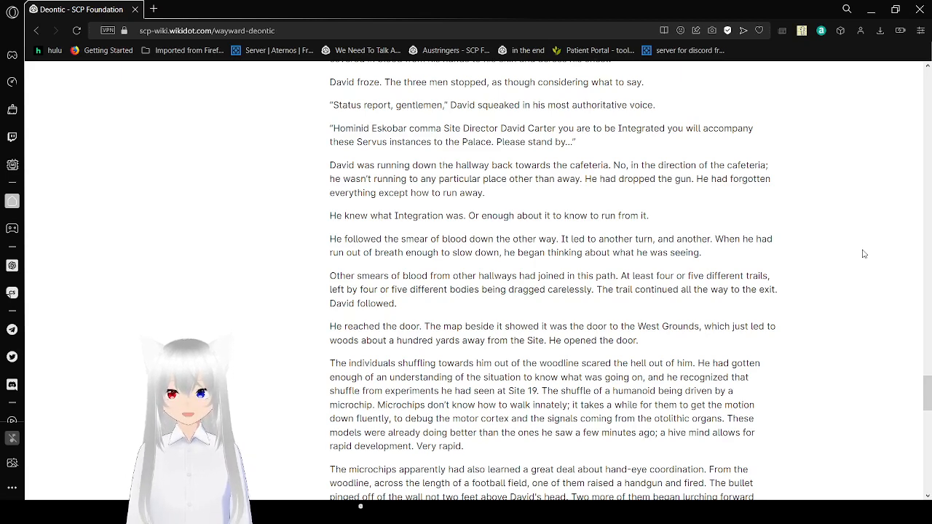
scroll("down", 3)
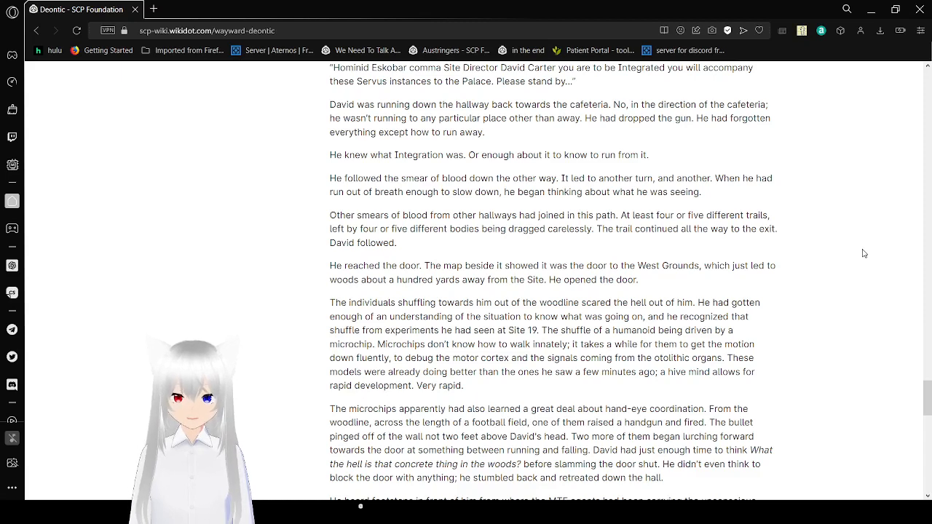
Step: Scroll down through David's countdown in the containment room to the '(zero)' line and section divider
scroll("down", 3)
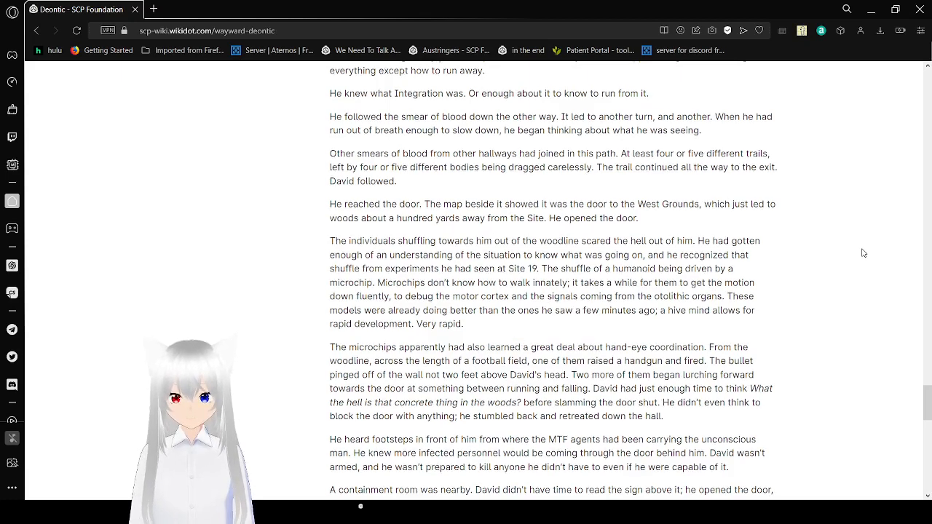
scroll("down", 3)
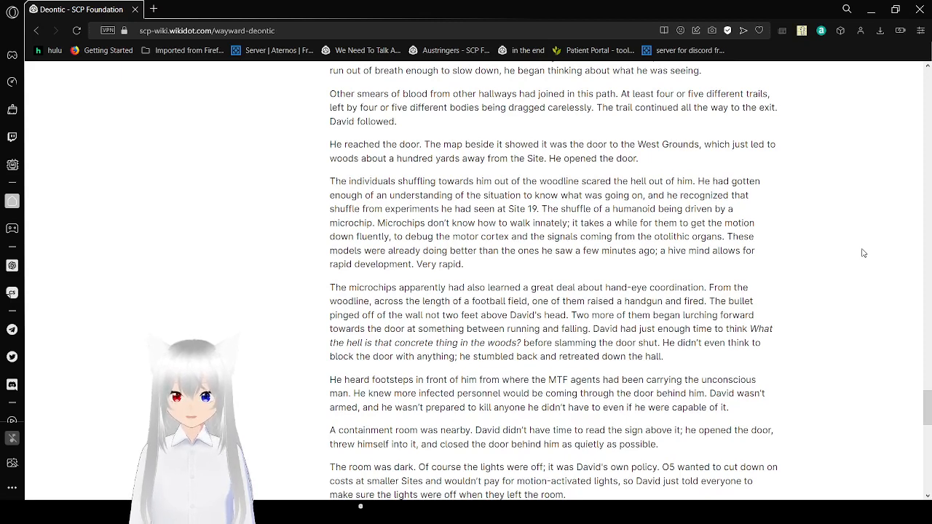
scroll("down", 3)
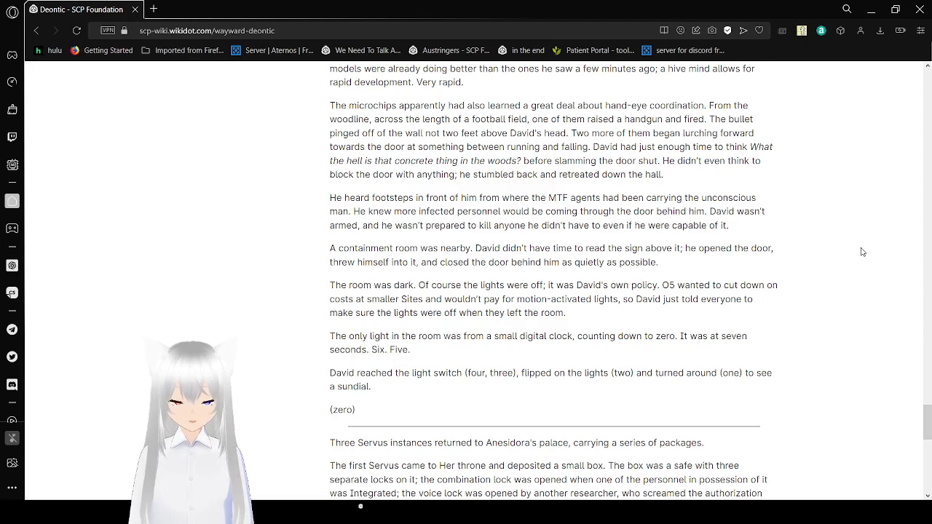
Step: Scroll to the palace scene where three Servus deliver packages and the third's hominid displeases Anesidora
scroll("down", 3)
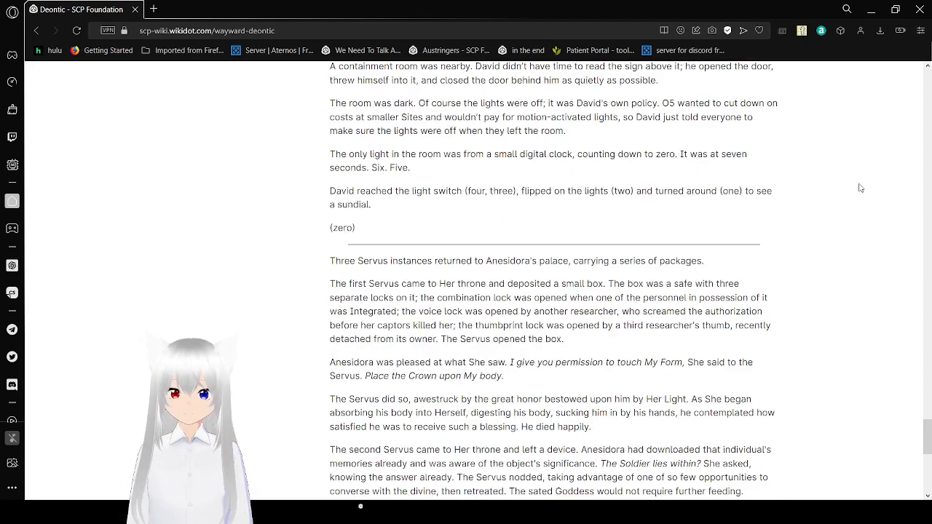
scroll("up", 3)
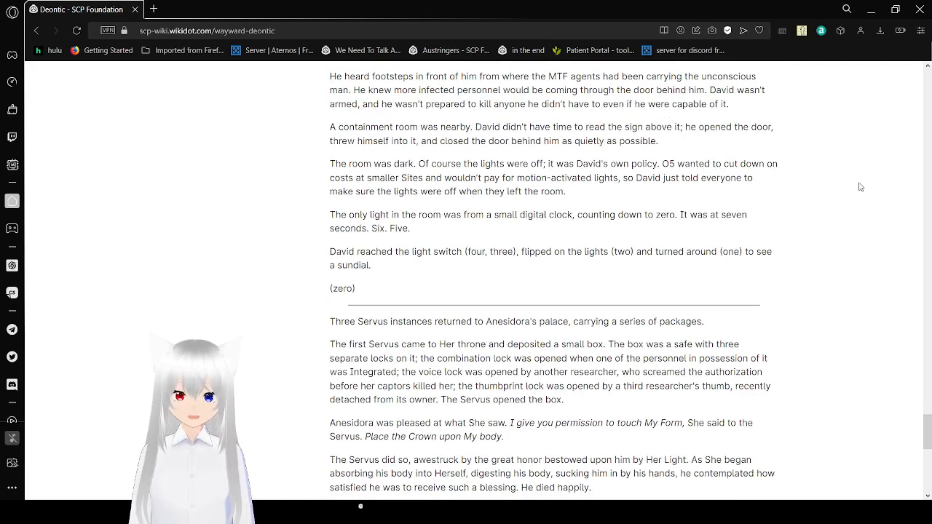
mouse_move(849, 214)
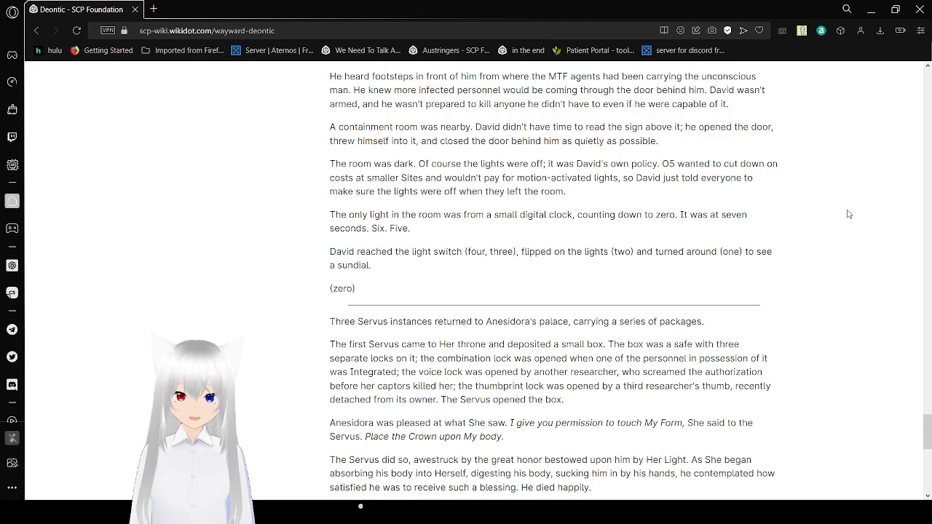
scroll("down", 3)
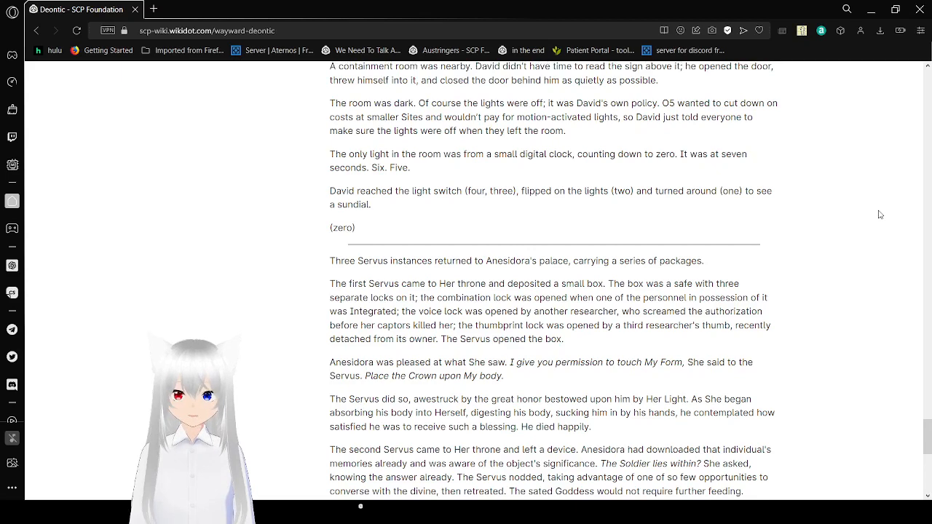
scroll("down", 3)
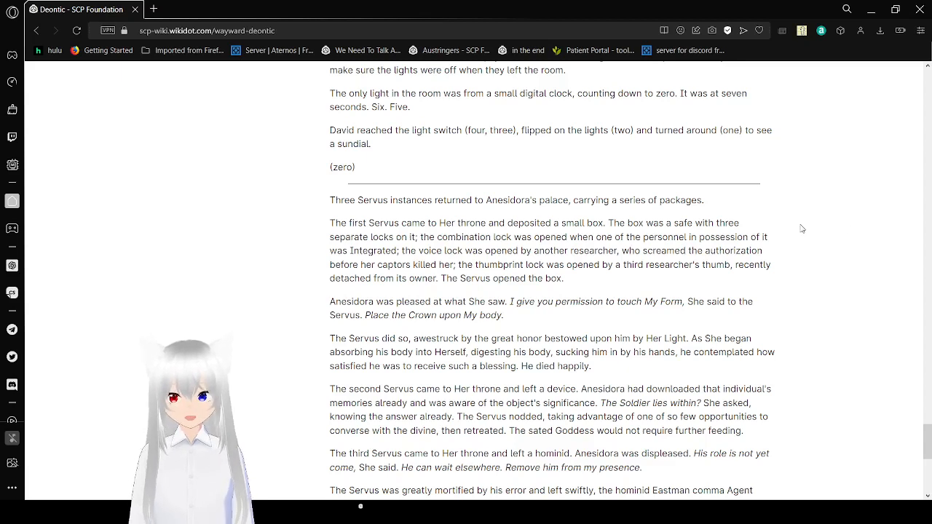
Step: Scroll to the story's final paragraph and the 'Act I, Scene III: Soliloquy' link
scroll("down", 3)
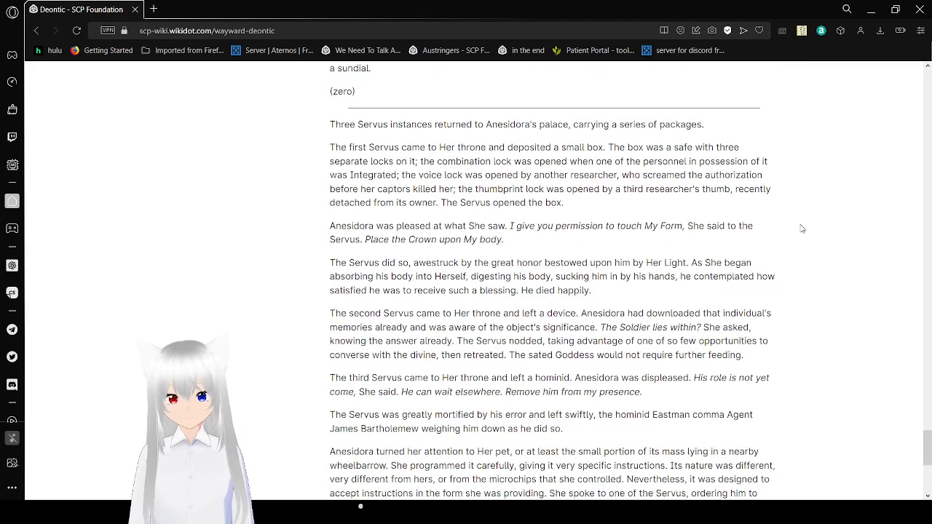
scroll("down", 3)
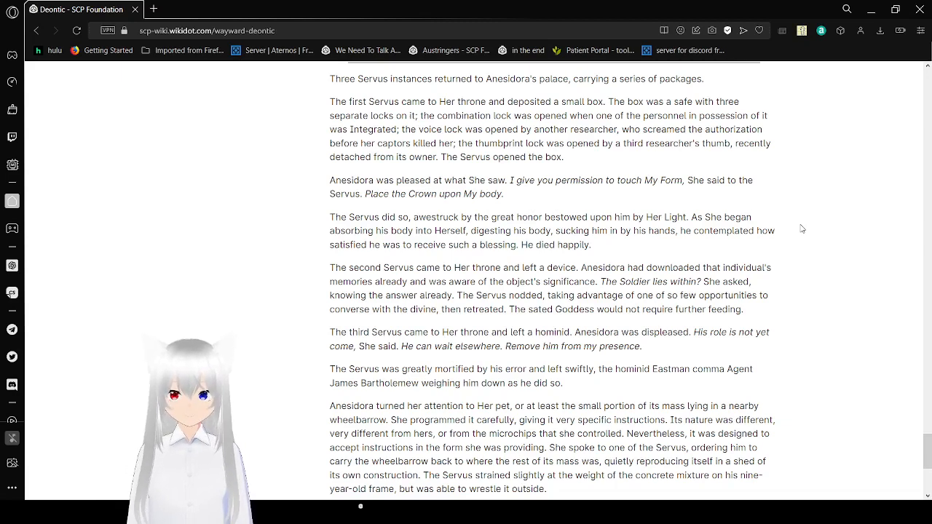
scroll("down", 3)
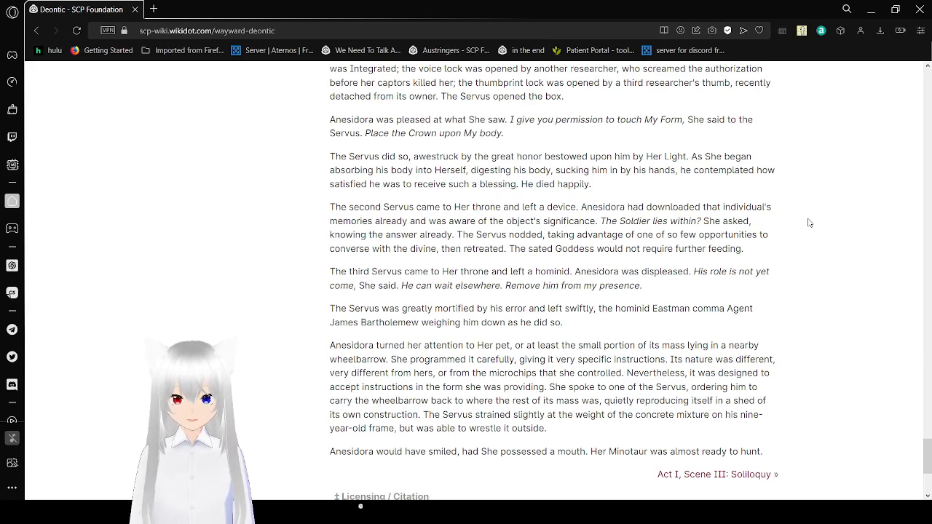
Step: Scroll past the tags to the footer's revision info, Creative Commons notice and other interesting sites
scroll("down", 3)
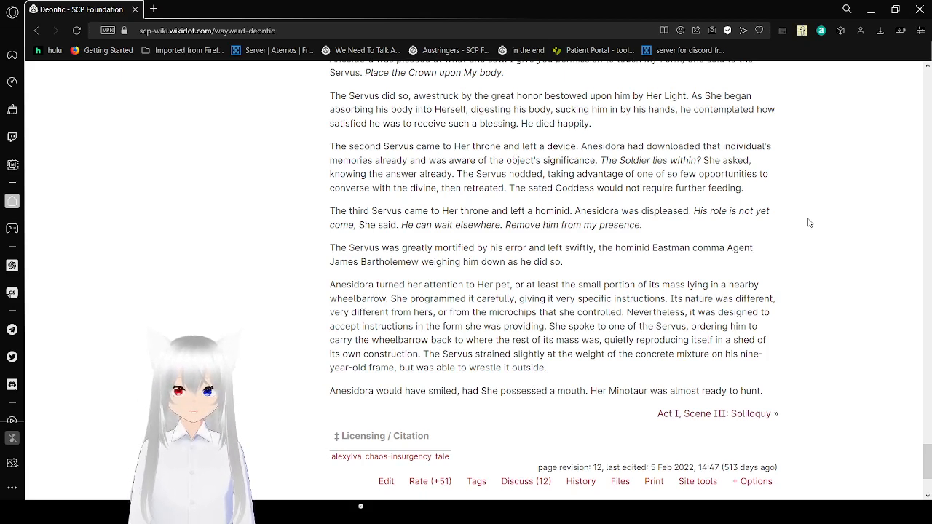
scroll("down", 3)
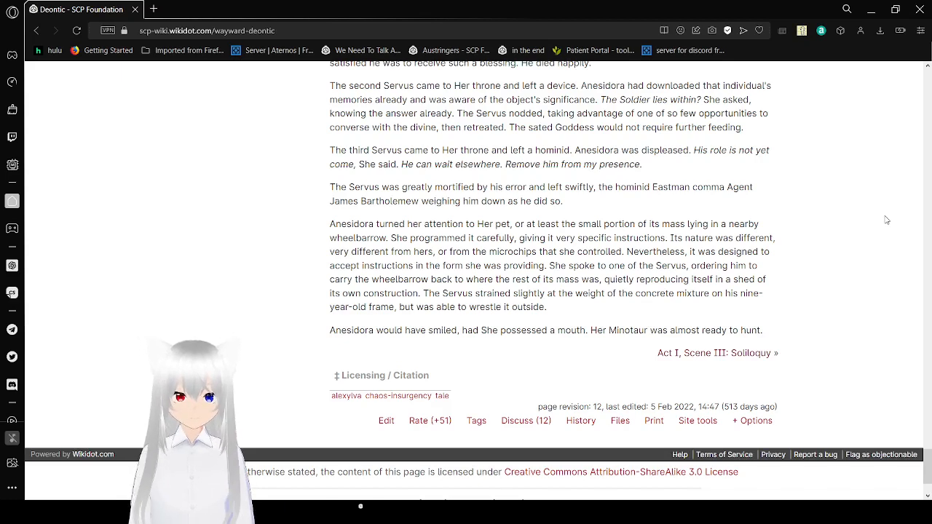
scroll("down", 3)
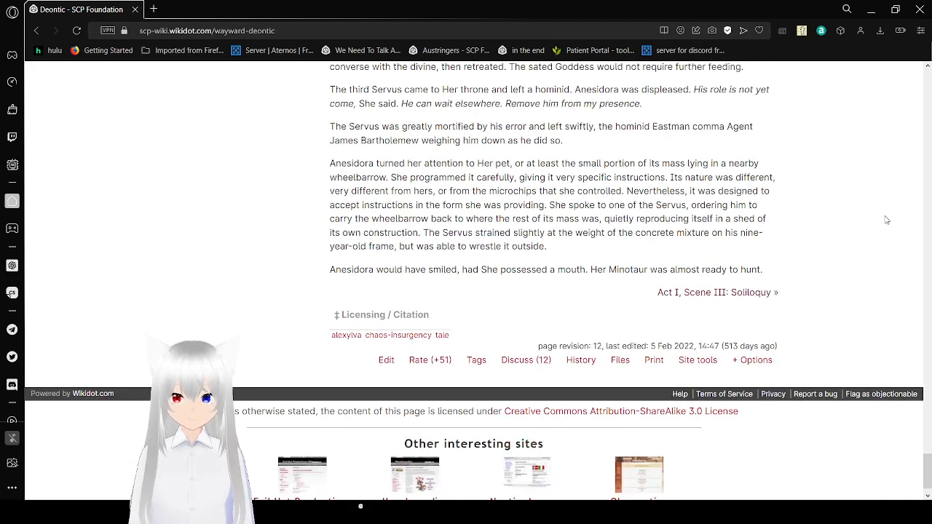